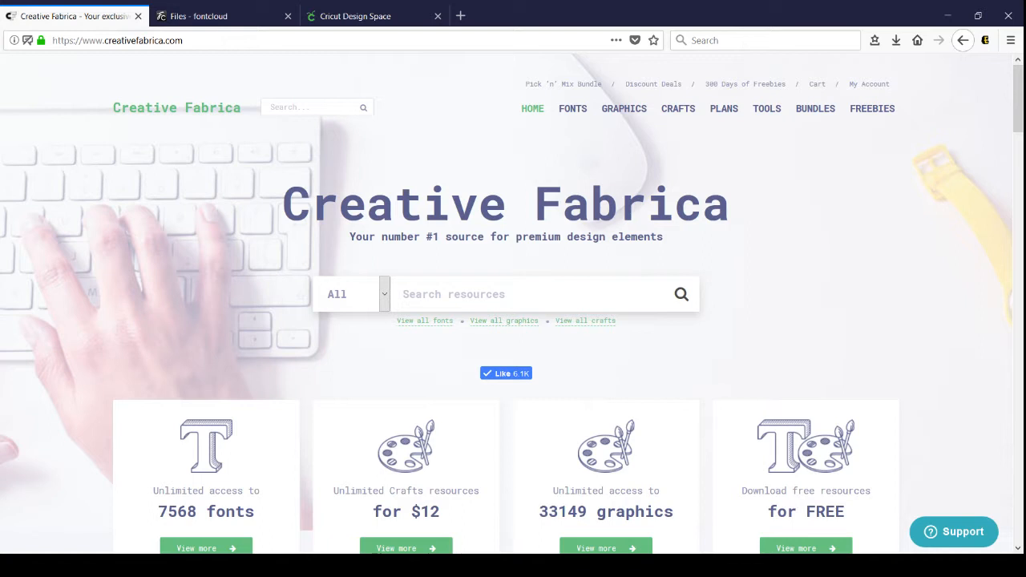
# Browse the 300 Days of Freebies page down to the Day 199 Nadine Script Font card and back up
pyautogui.click(144, 40)
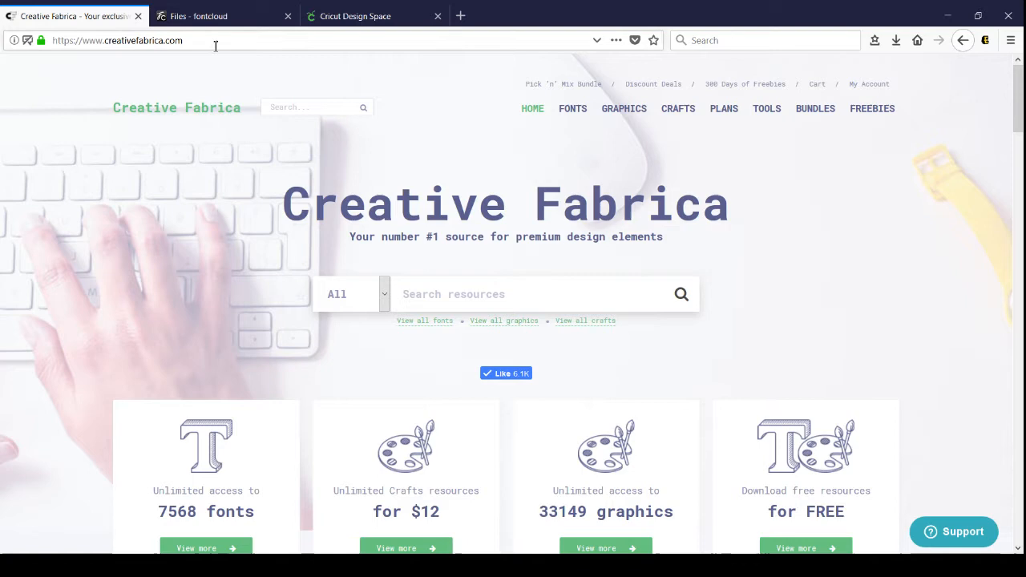
pyautogui.moveTo(546, 276)
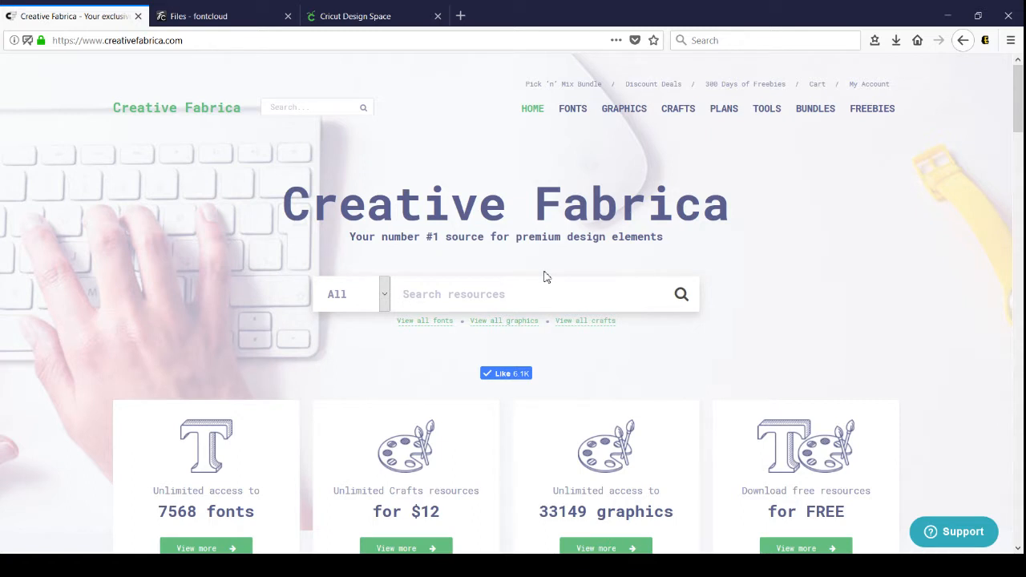
pyautogui.moveTo(744, 84)
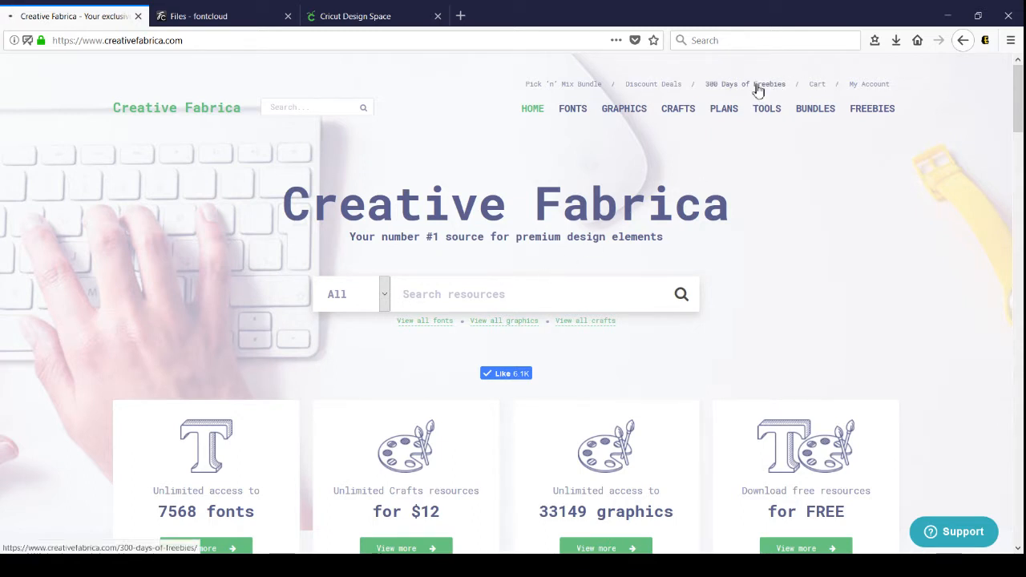
pyautogui.click(744, 83)
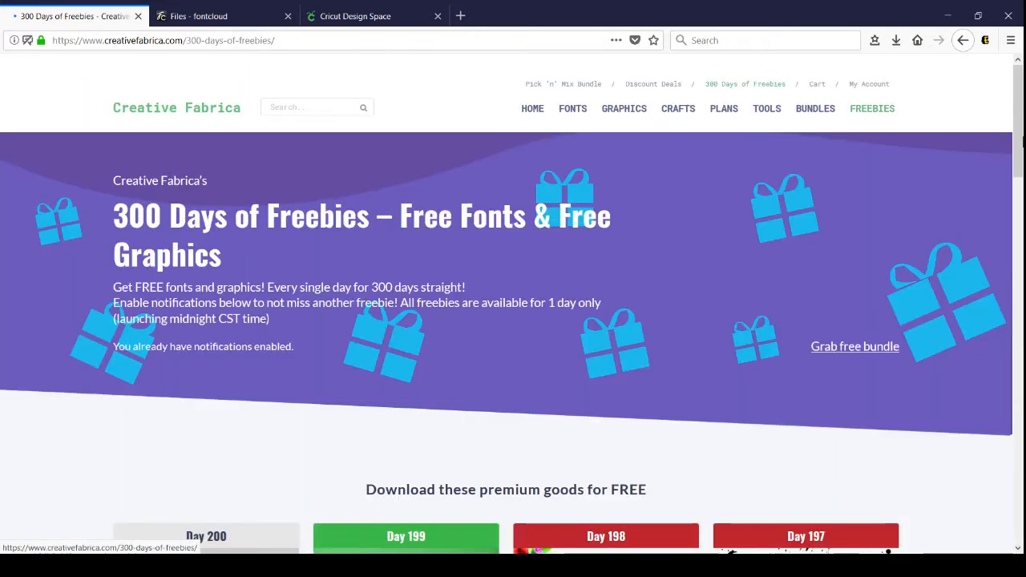
pyautogui.scroll(-3)
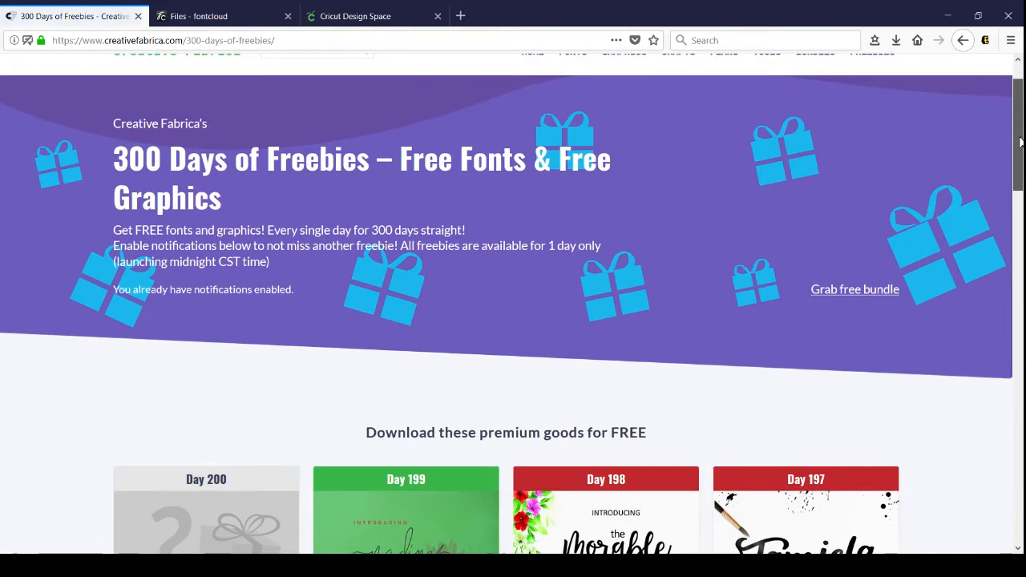
pyautogui.scroll(-3)
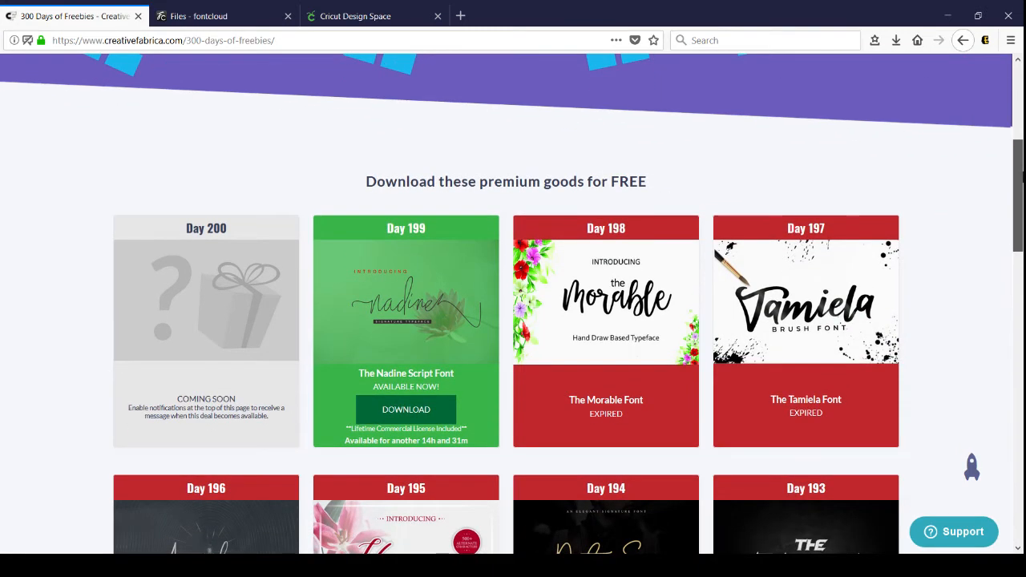
pyautogui.scroll(3)
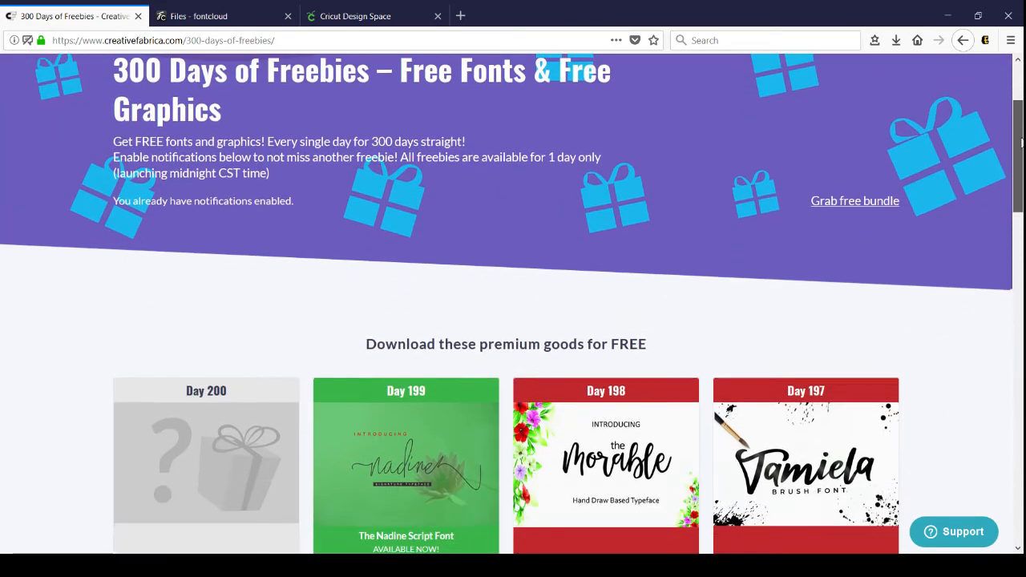
pyautogui.scroll(-3)
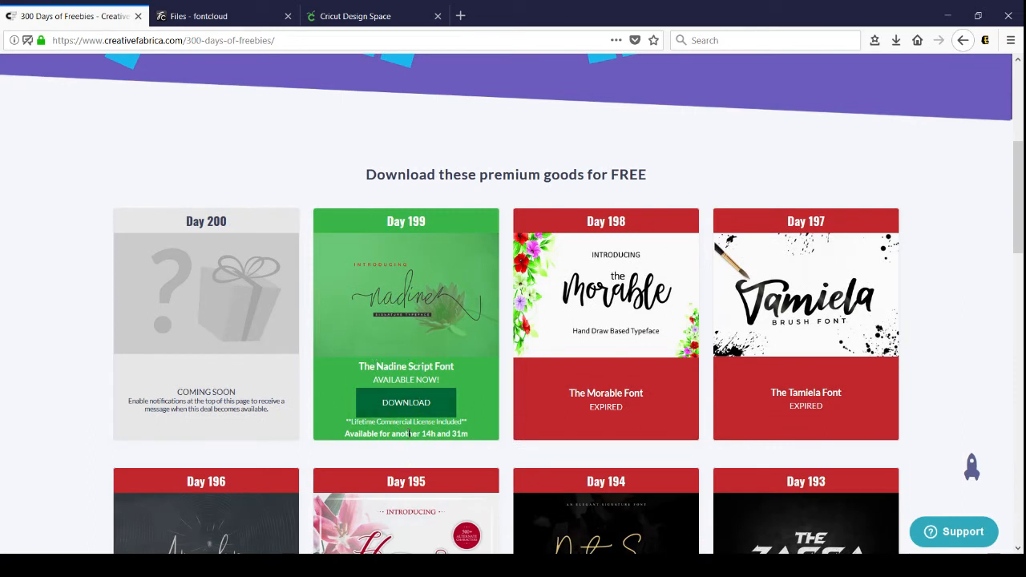
pyautogui.moveTo(406, 402)
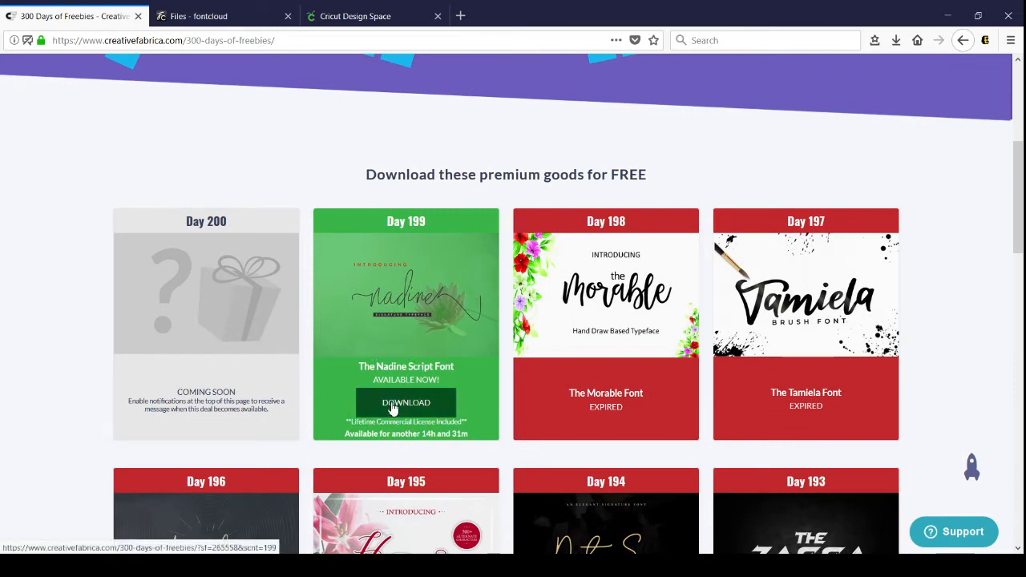
pyautogui.moveTo(497, 331)
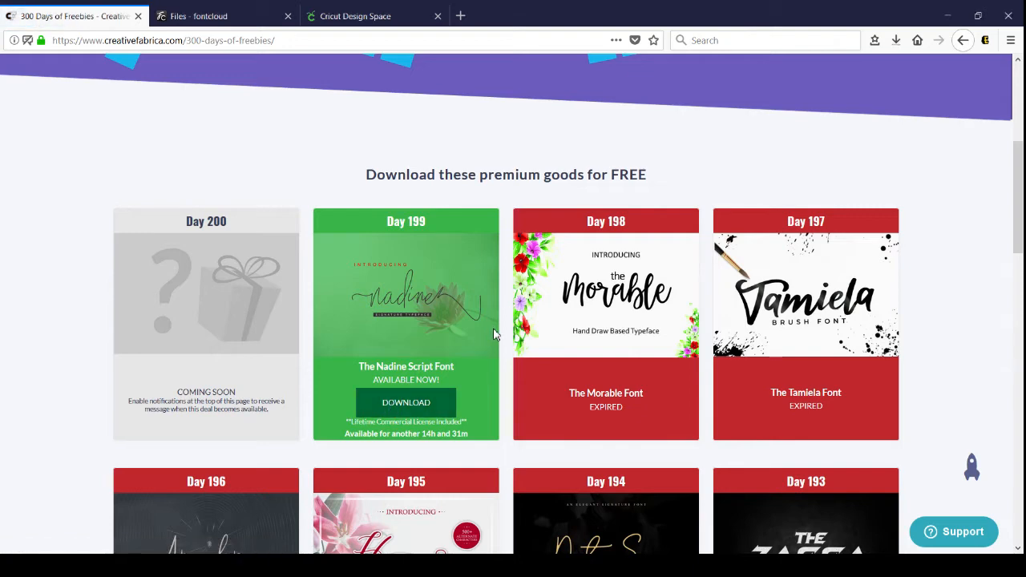
pyautogui.scroll(3)
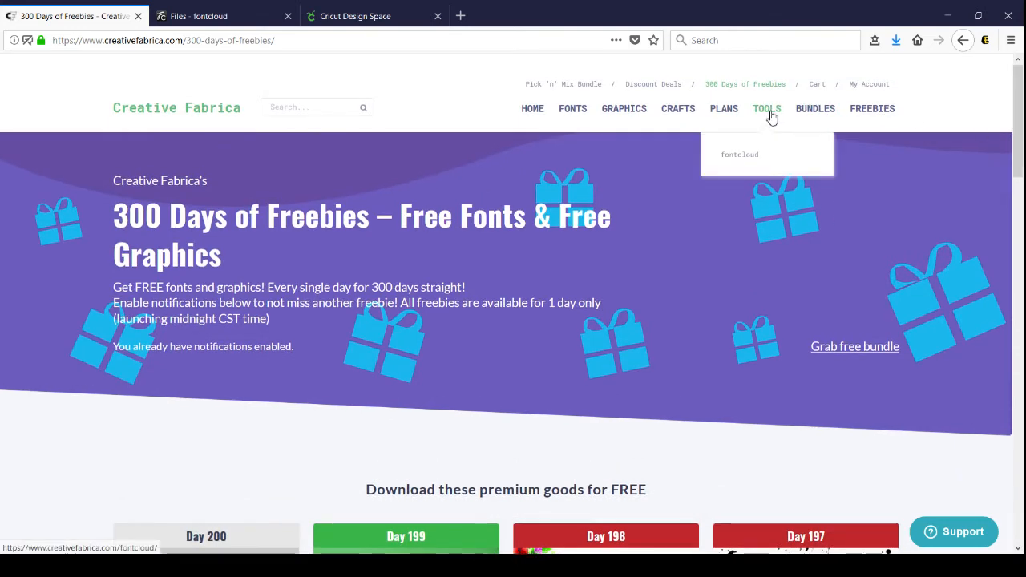
# Choose Tools > Fontcloud to load the font manager page in a new tab
pyautogui.click(739, 153)
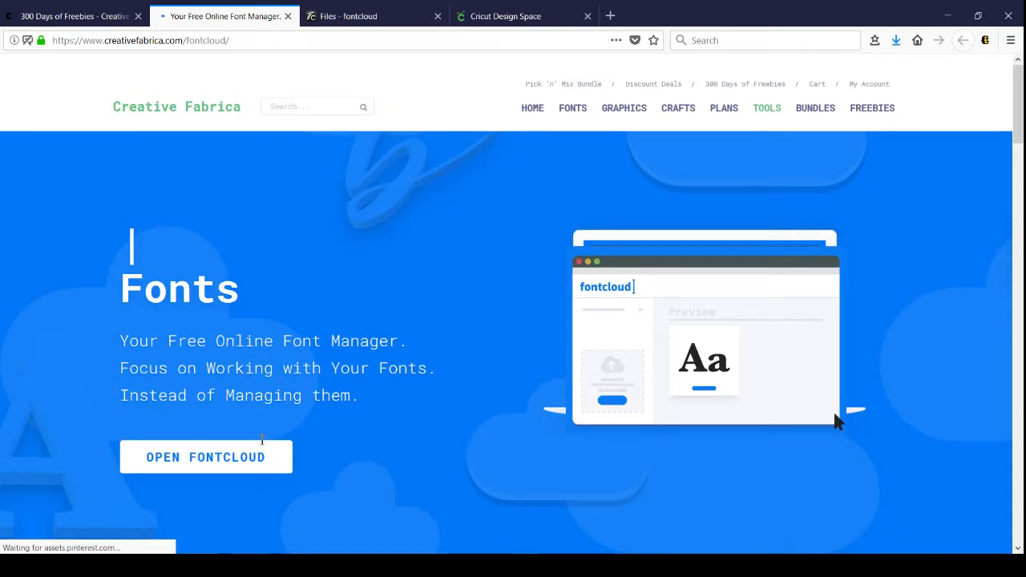
pyautogui.moveTo(190, 468)
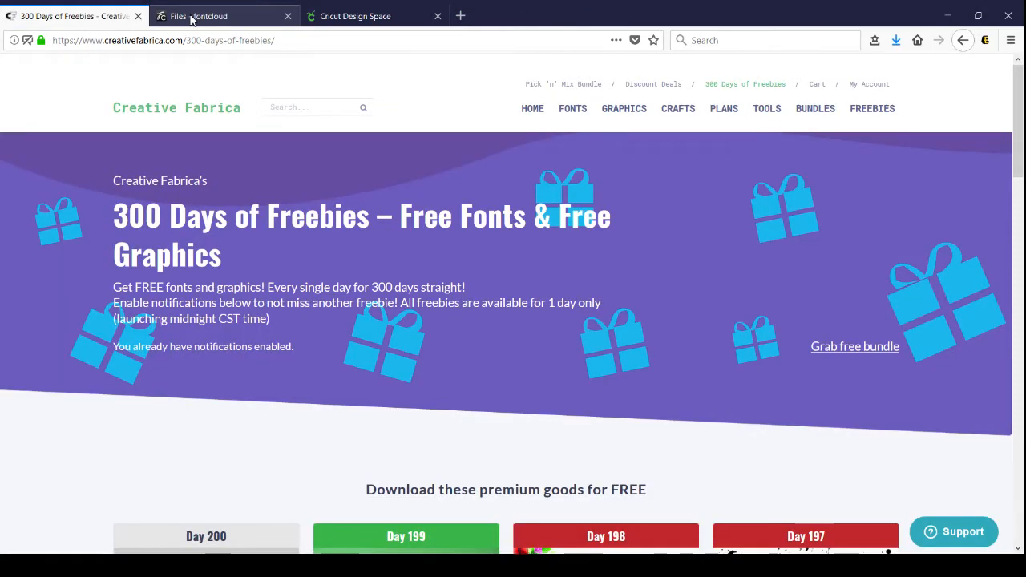
# Switch to the Files - fontcloud tab showing the uploaded font library
pyautogui.click(225, 16)
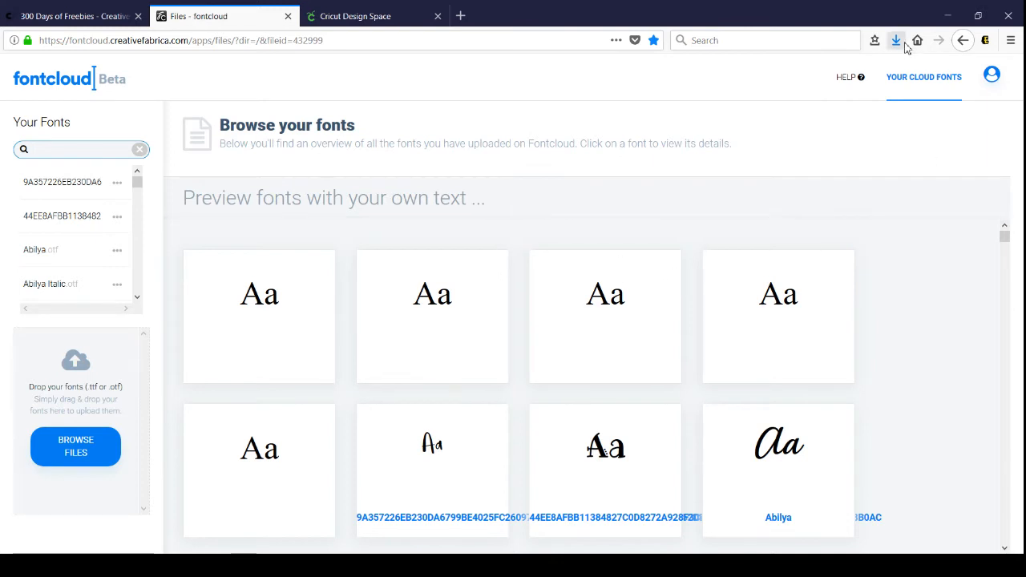
pyautogui.moveTo(798, 68)
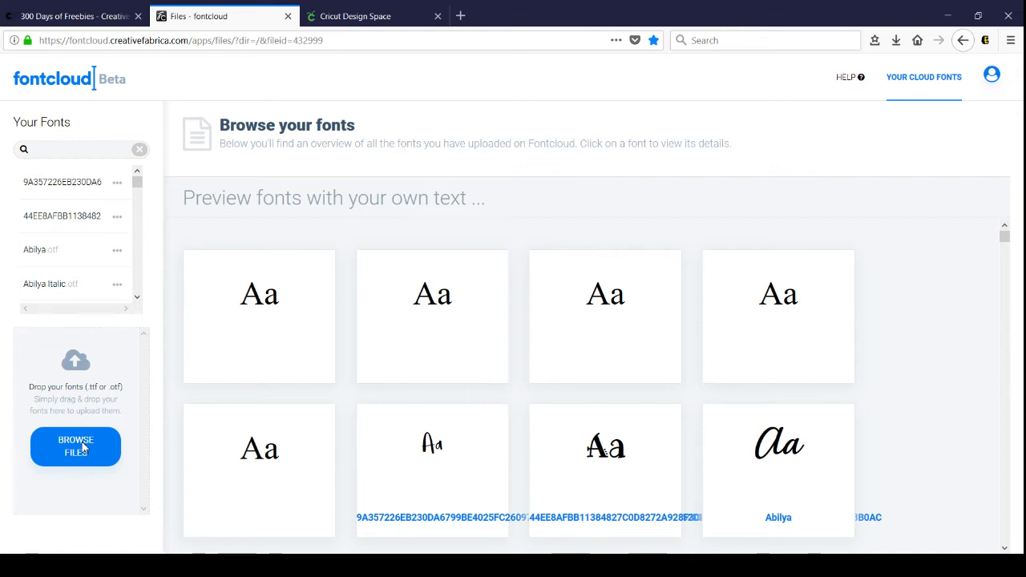
pyautogui.click(75, 445)
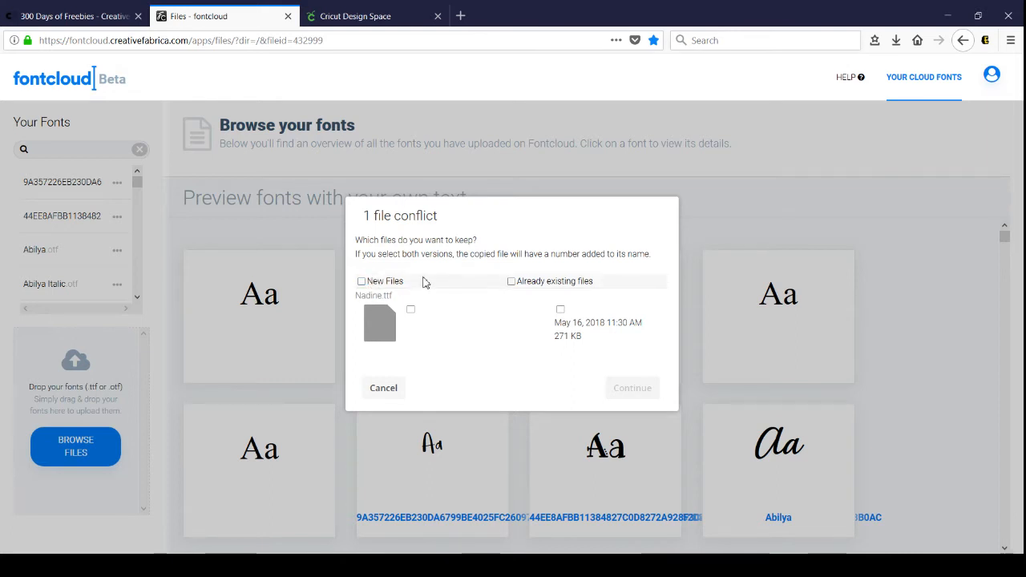
pyautogui.click(383, 386)
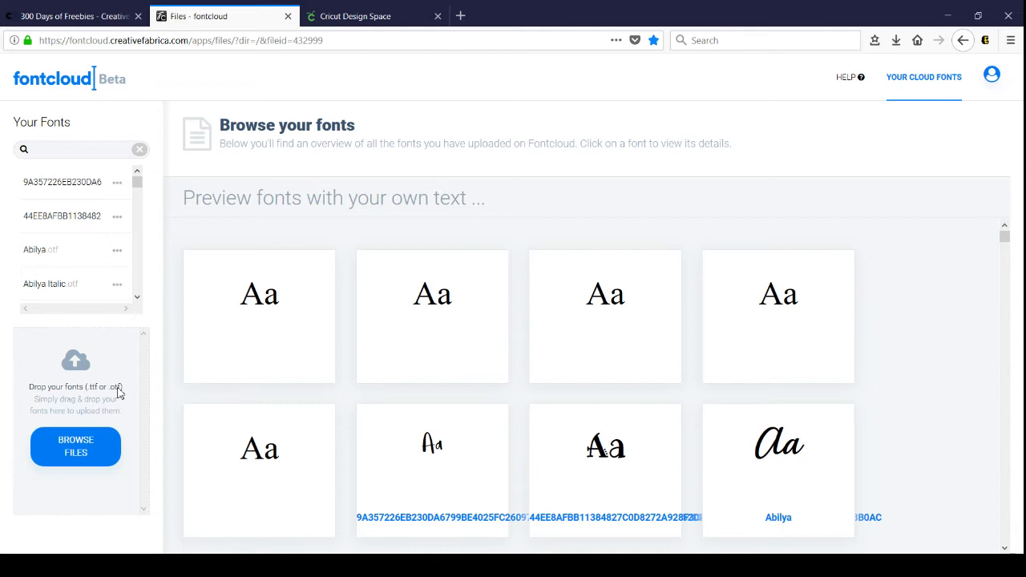
pyautogui.moveTo(115, 394)
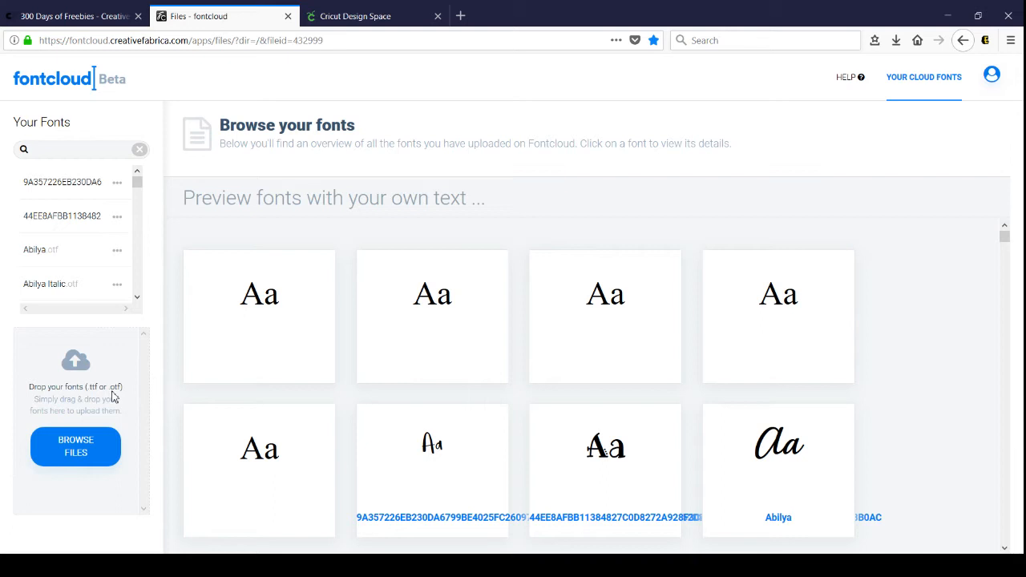
pyautogui.moveTo(96, 352)
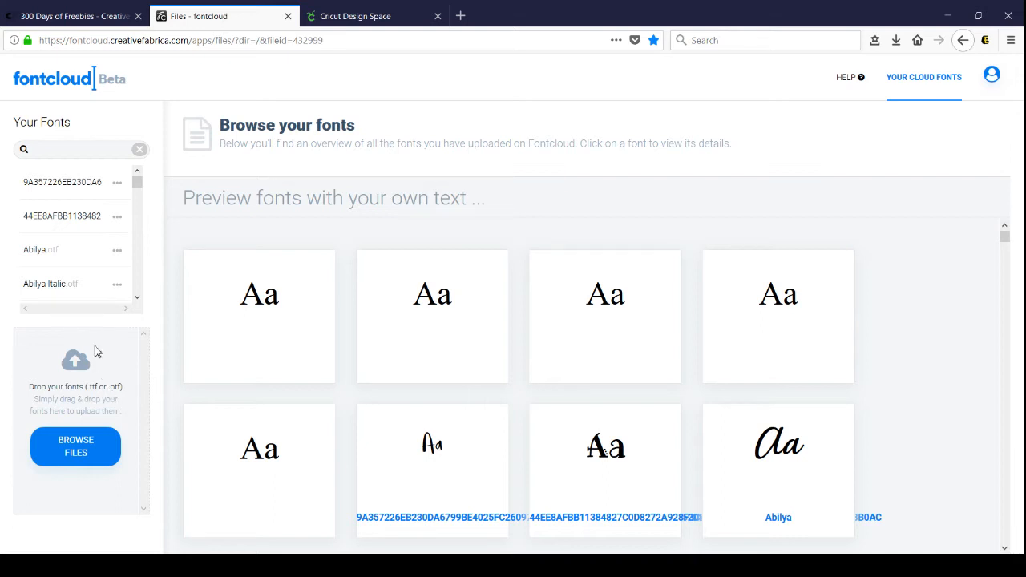
pyautogui.moveTo(1014, 90)
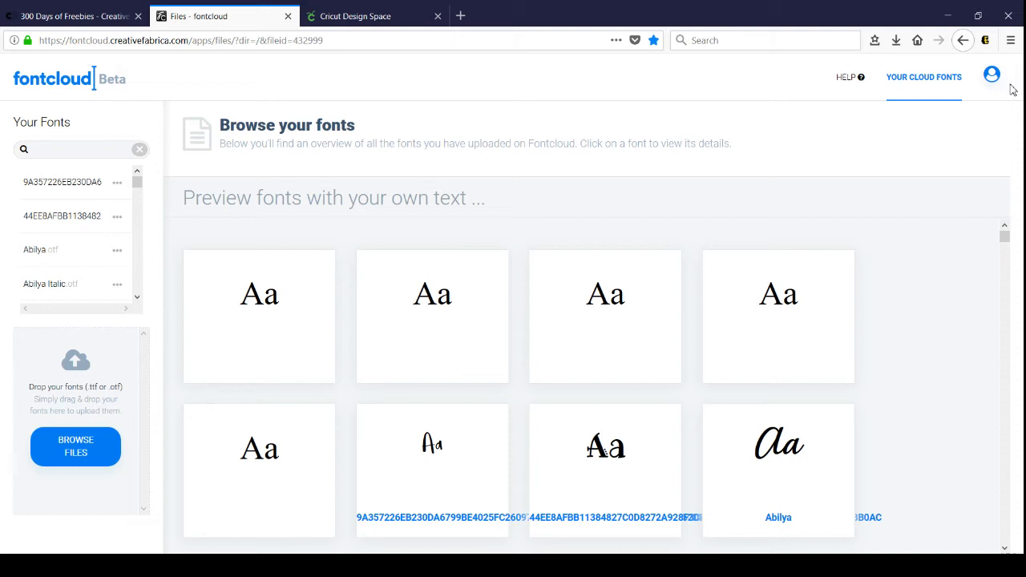
pyautogui.click(991, 75)
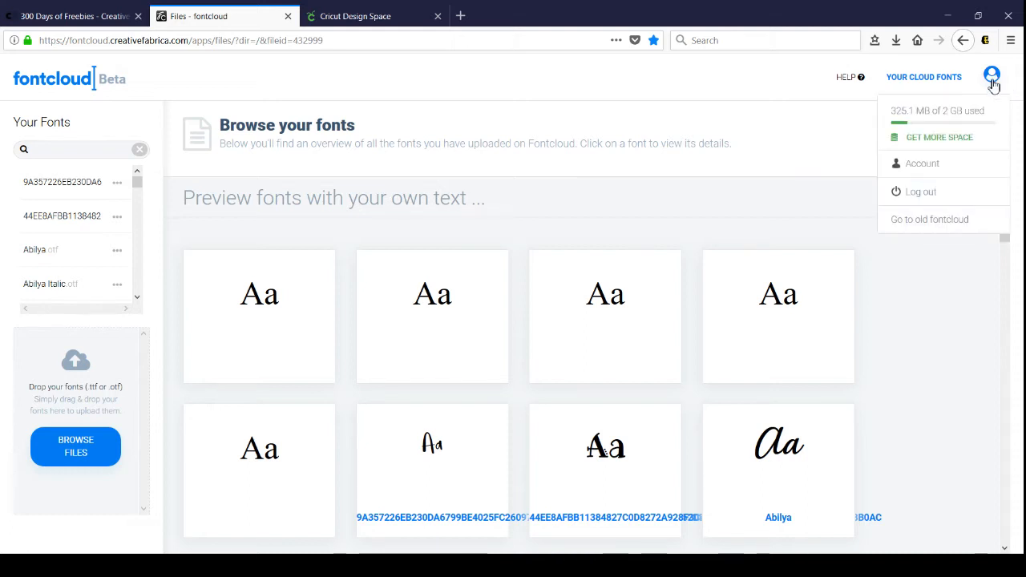
pyautogui.moveTo(943, 122)
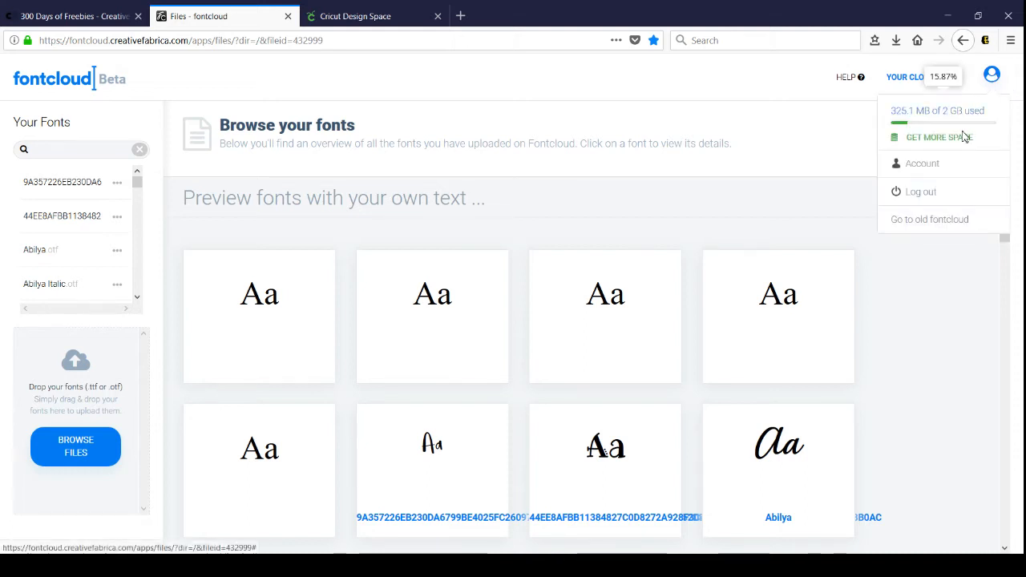
pyautogui.moveTo(965, 143)
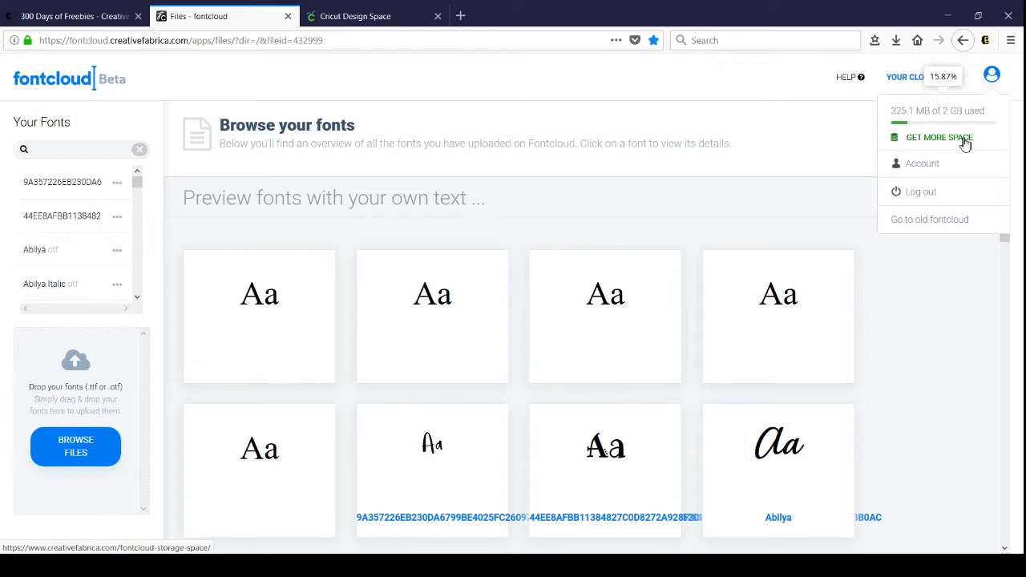
pyautogui.moveTo(939, 106)
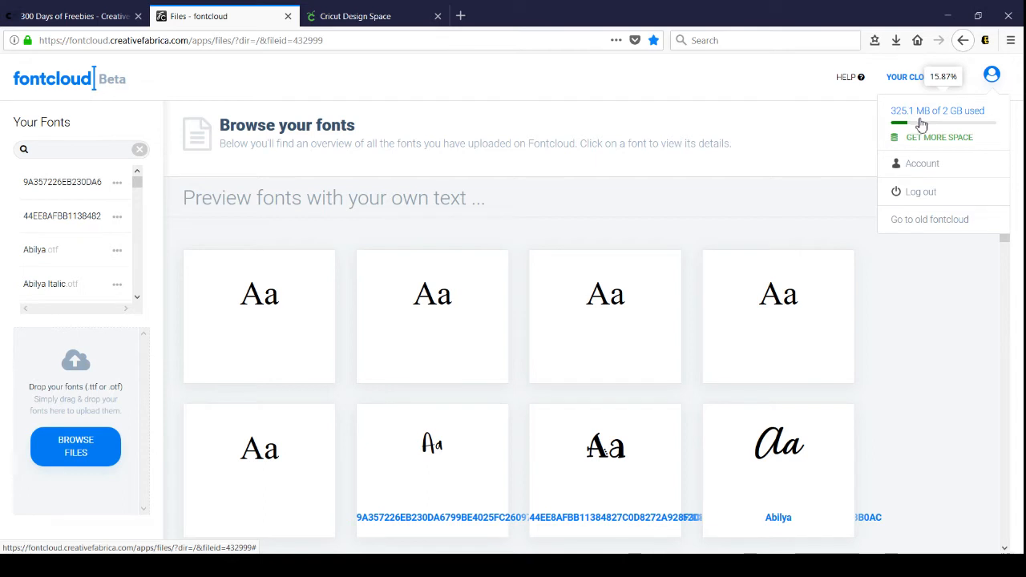
pyautogui.moveTo(933, 122)
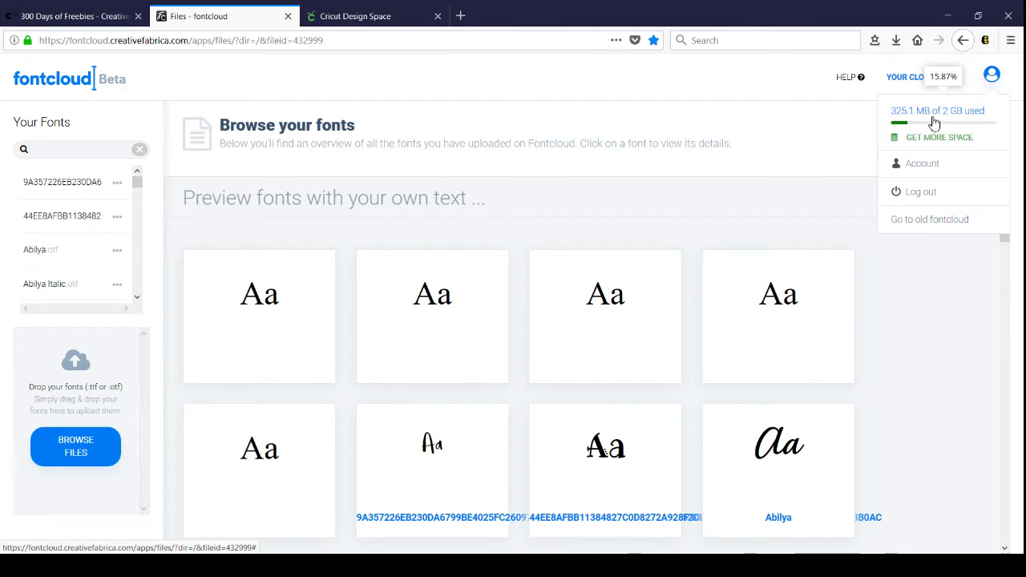
pyautogui.moveTo(872, 136)
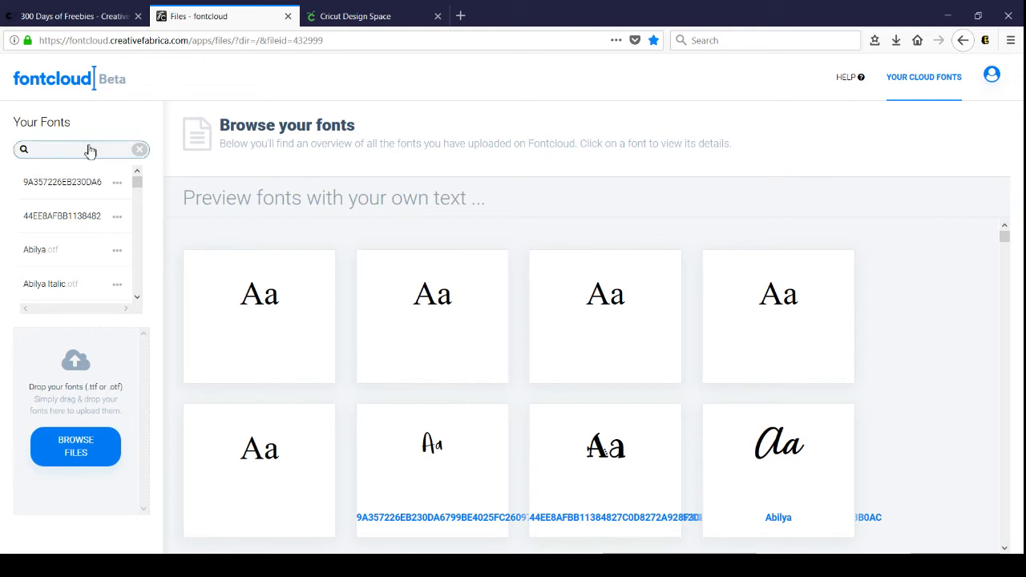
pyautogui.moveTo(236, 199)
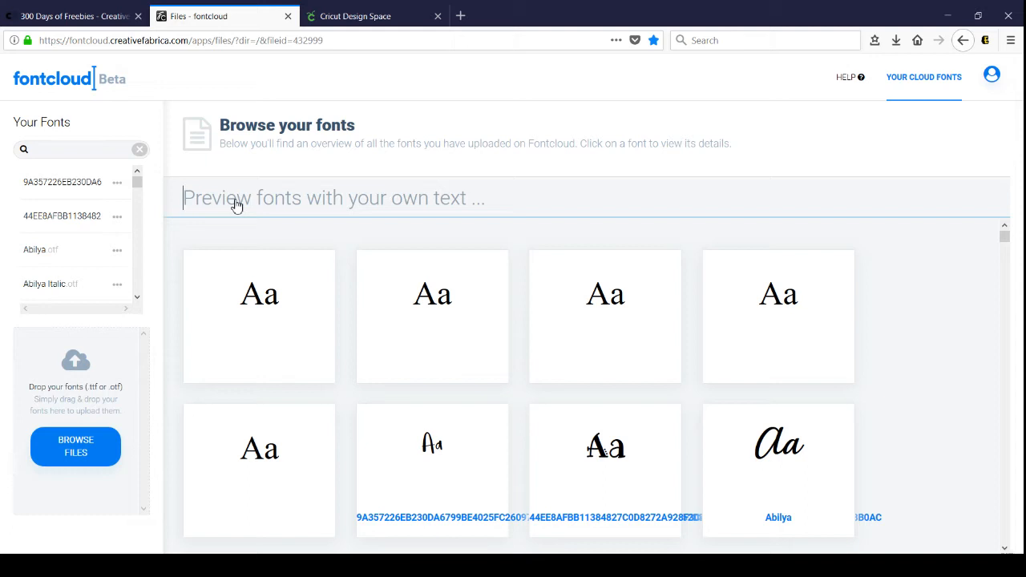
# Preview all fonts with the sample text 'The Family' and browse down the tiles
pyautogui.write('T')
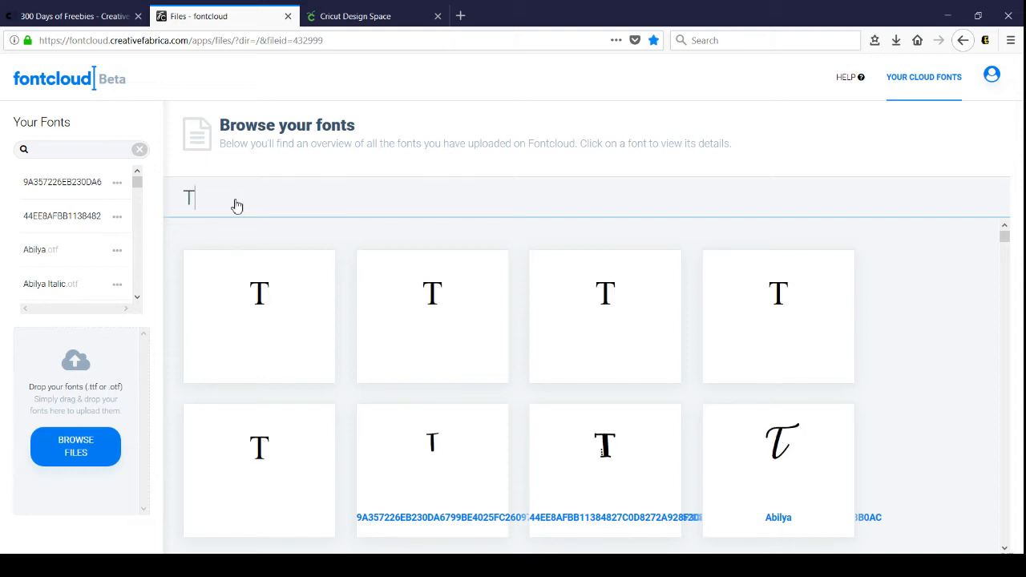
pyautogui.write('he')
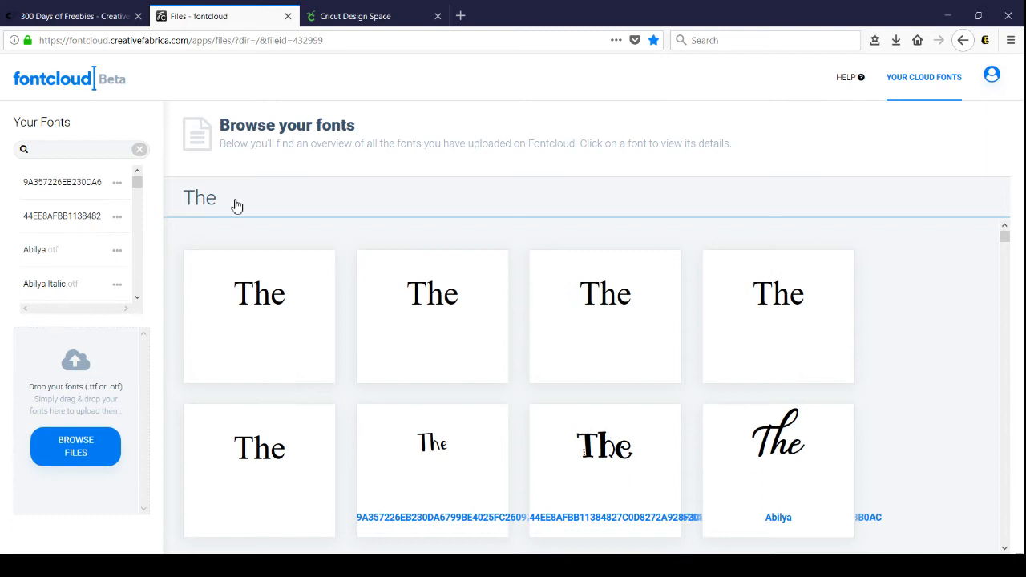
pyautogui.write('Fami')
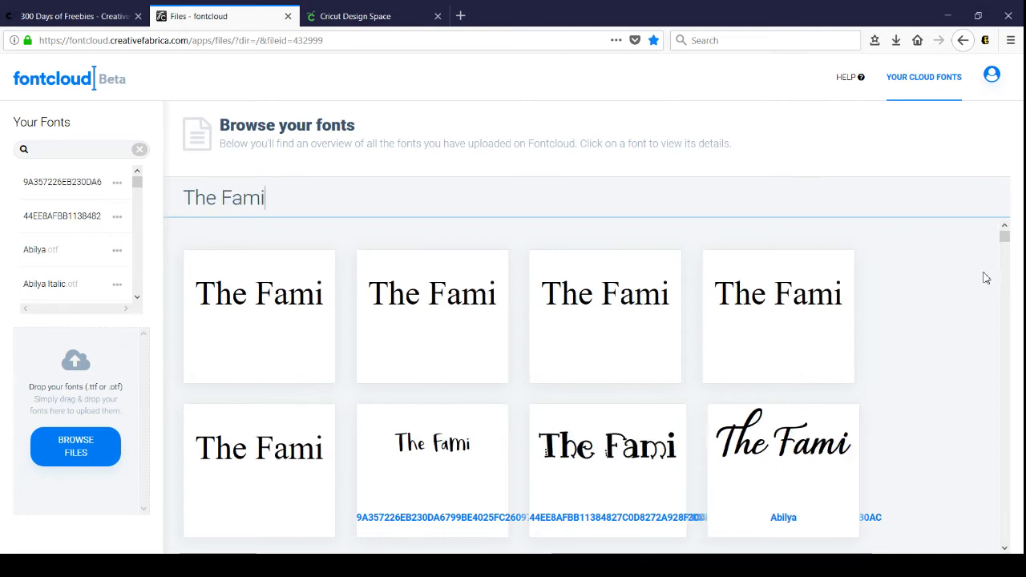
pyautogui.write('ly')
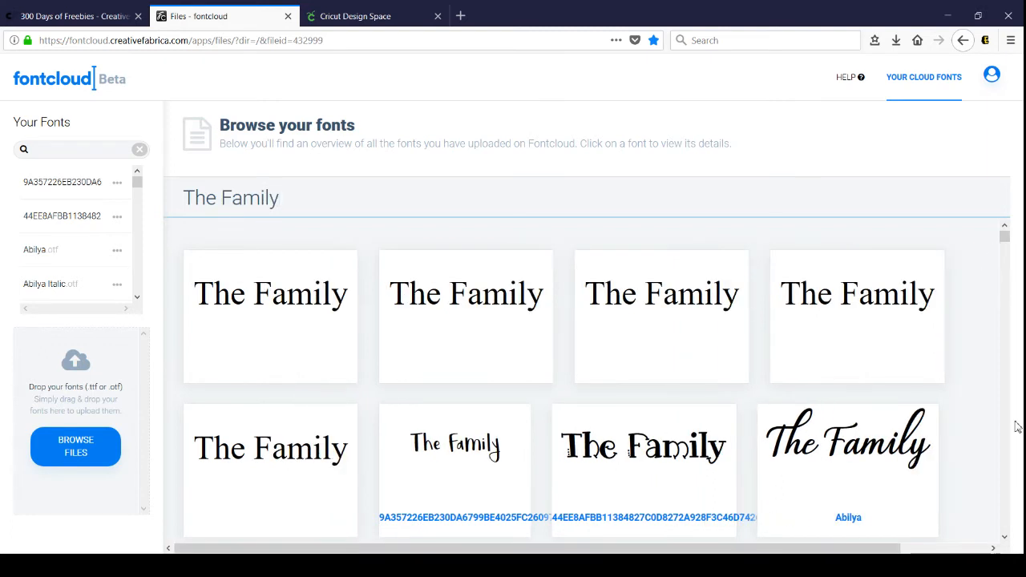
pyautogui.scroll(-3)
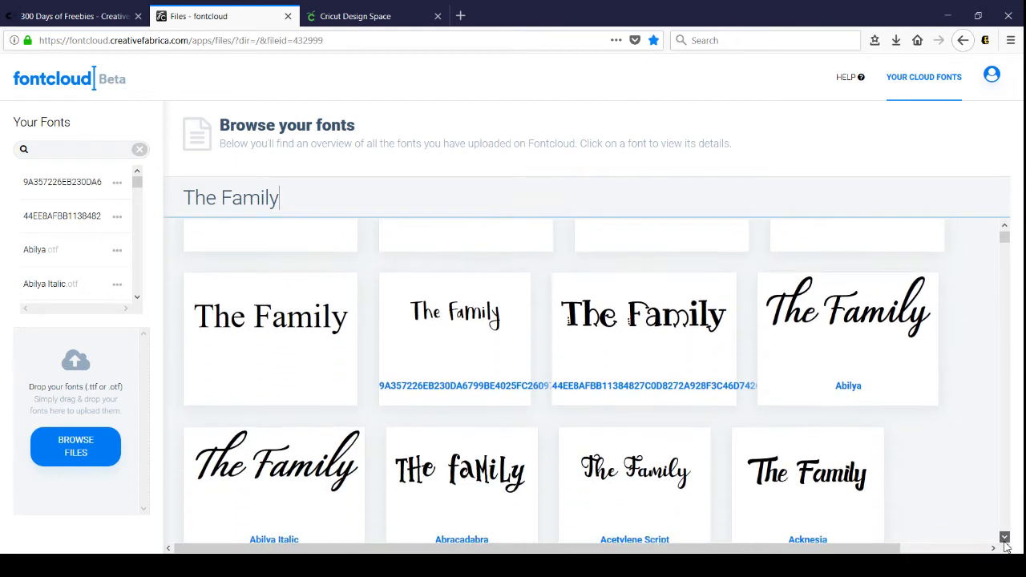
pyautogui.scroll(-3)
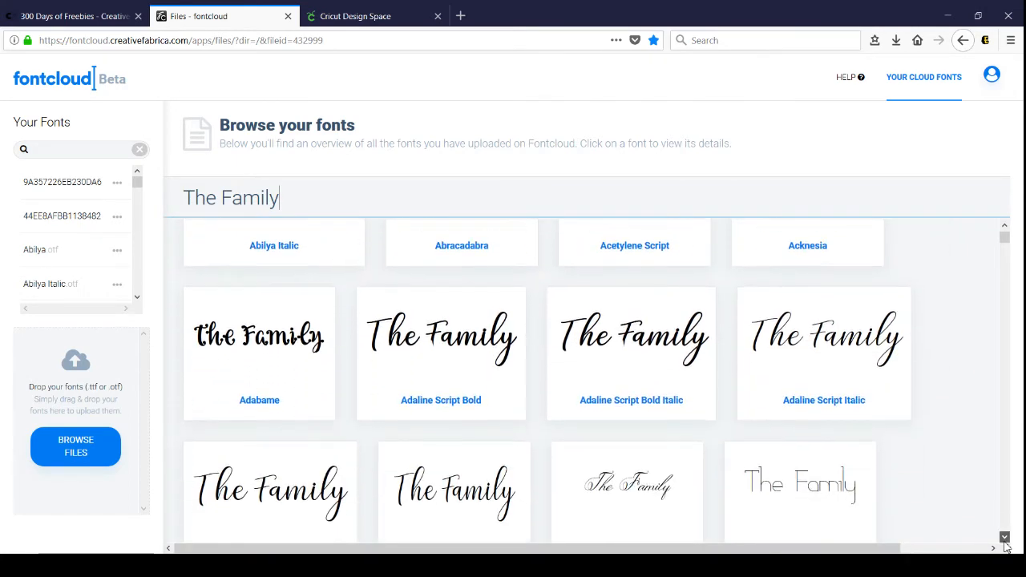
pyautogui.scroll(-3)
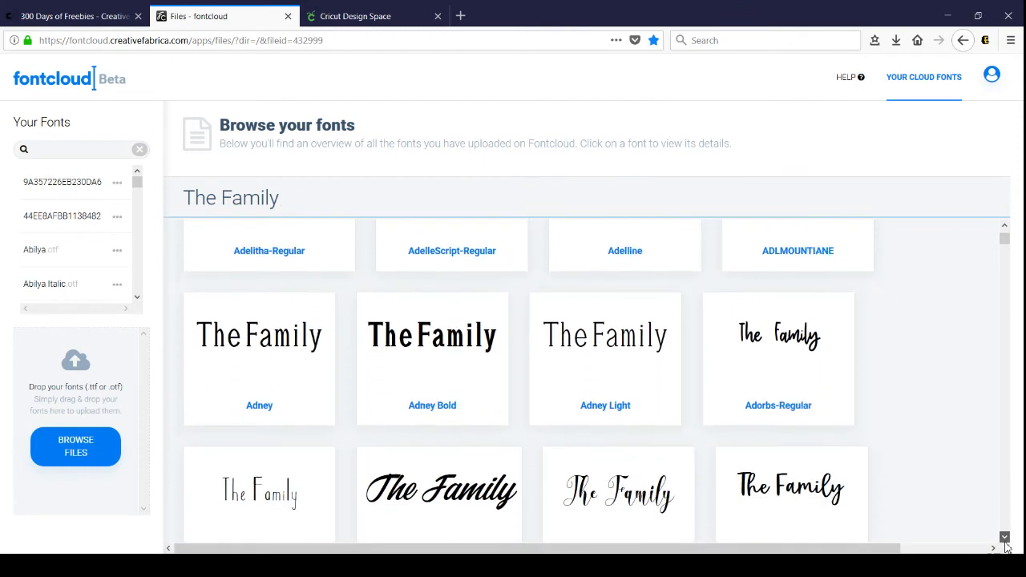
pyautogui.scroll(-3)
pyautogui.write('sama')
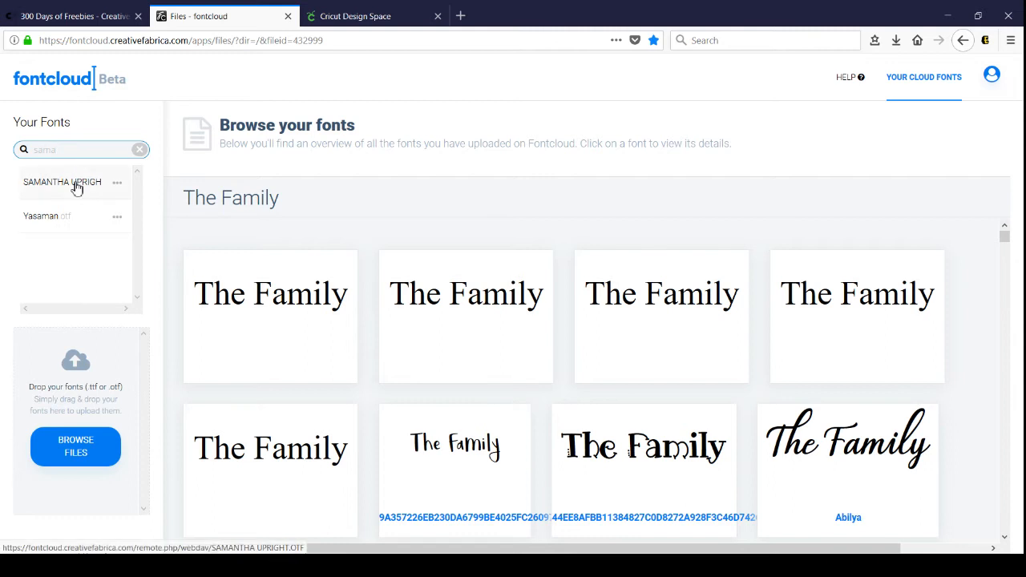
pyautogui.click(61, 183)
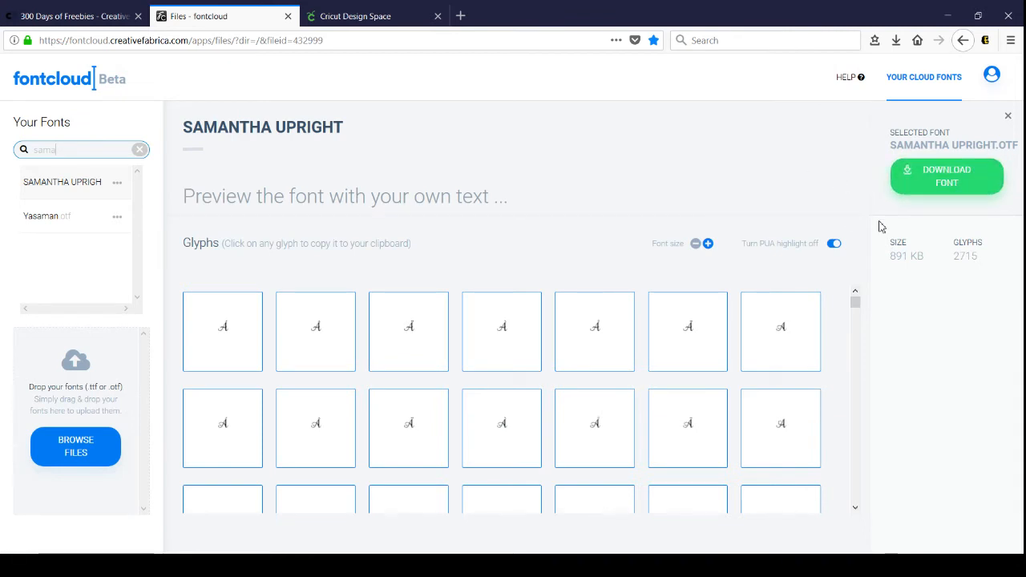
pyautogui.moveTo(946, 175)
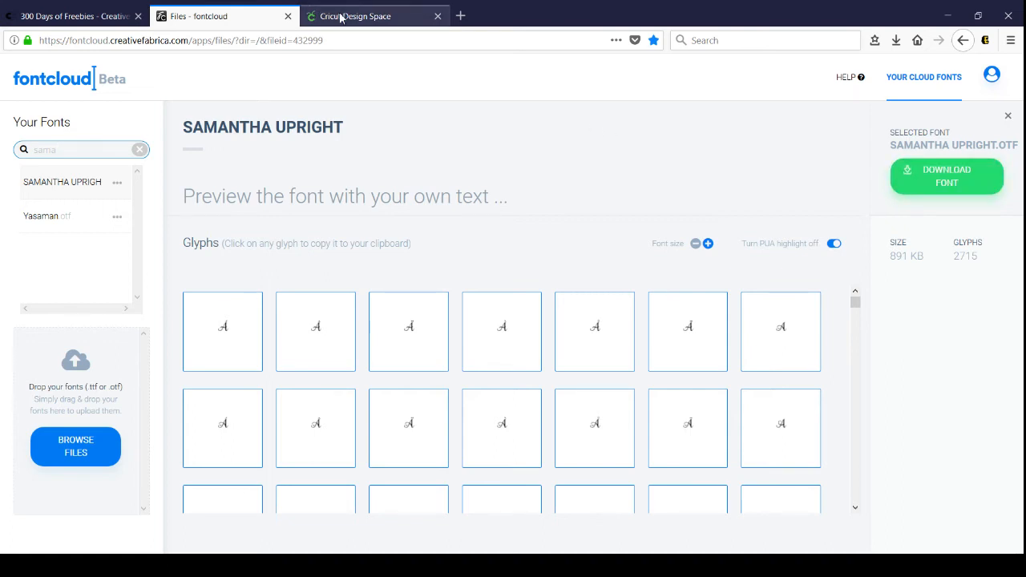
pyautogui.click(356, 16)
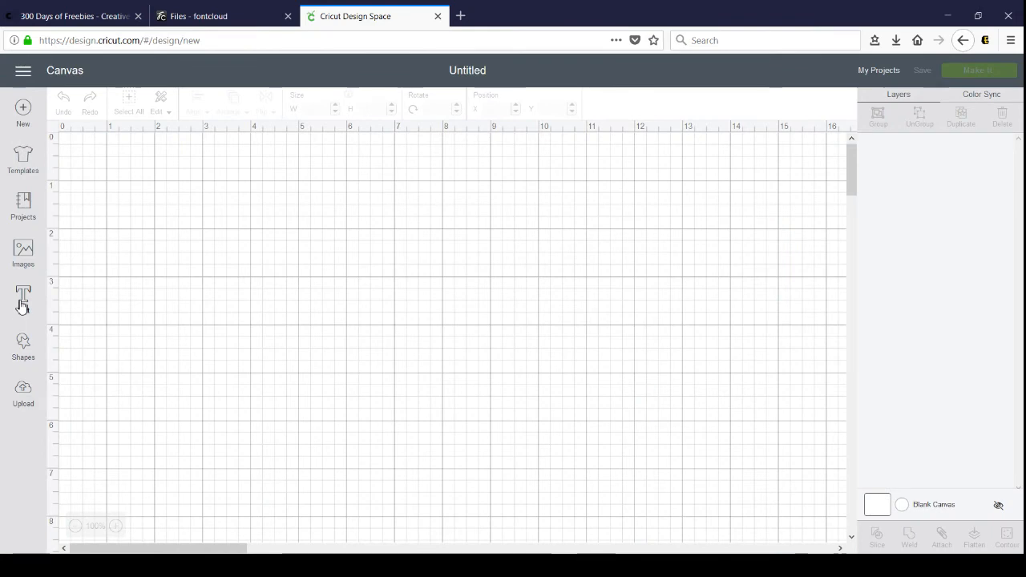
# Add the text 'Aloha' in Samantha Upright and enlarge it to about 6.85 inches wide
pyautogui.click(23, 297)
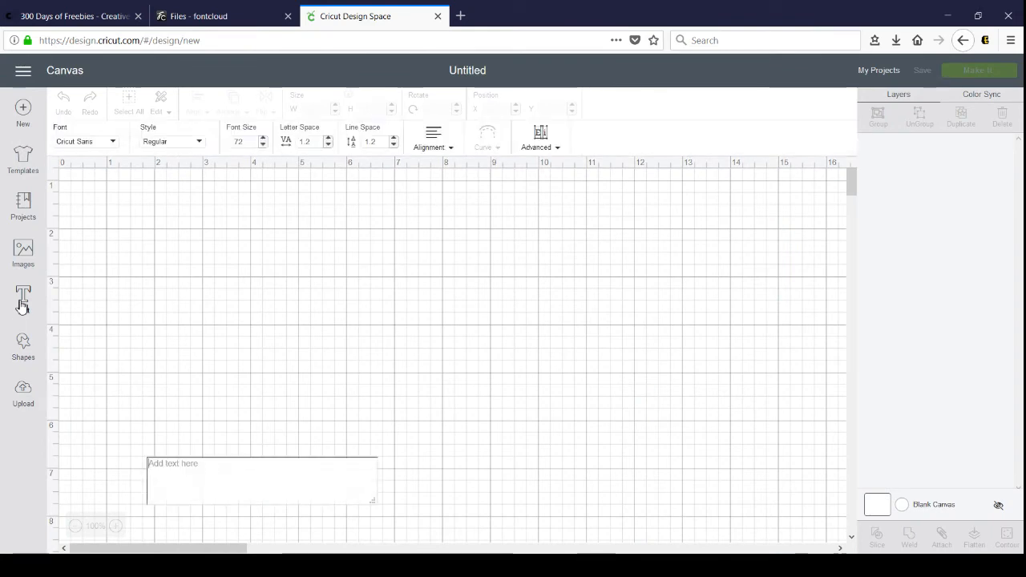
pyautogui.write('Aloh')
pyautogui.write('sam')
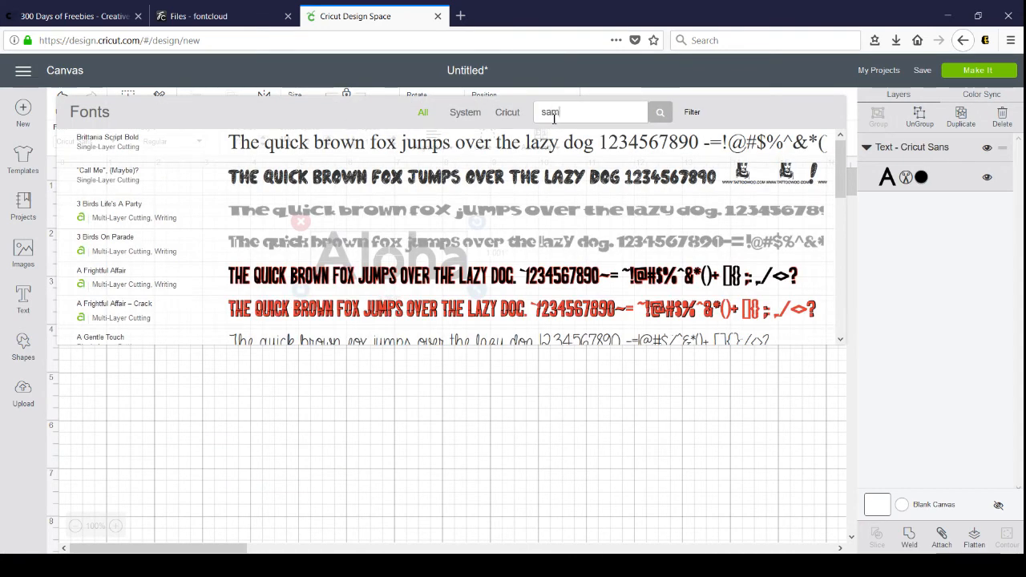
pyautogui.write('an')
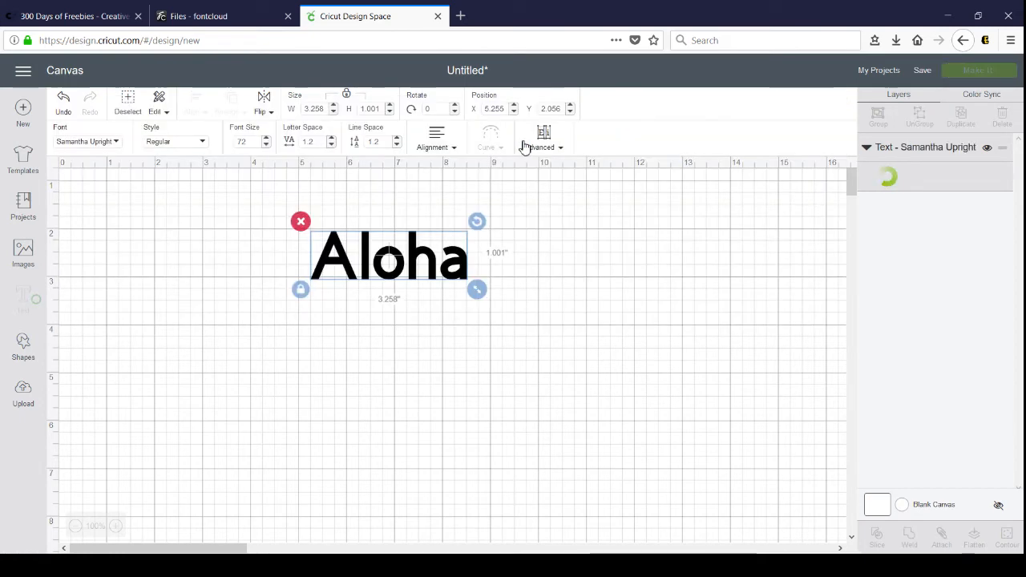
pyautogui.moveTo(456, 292)
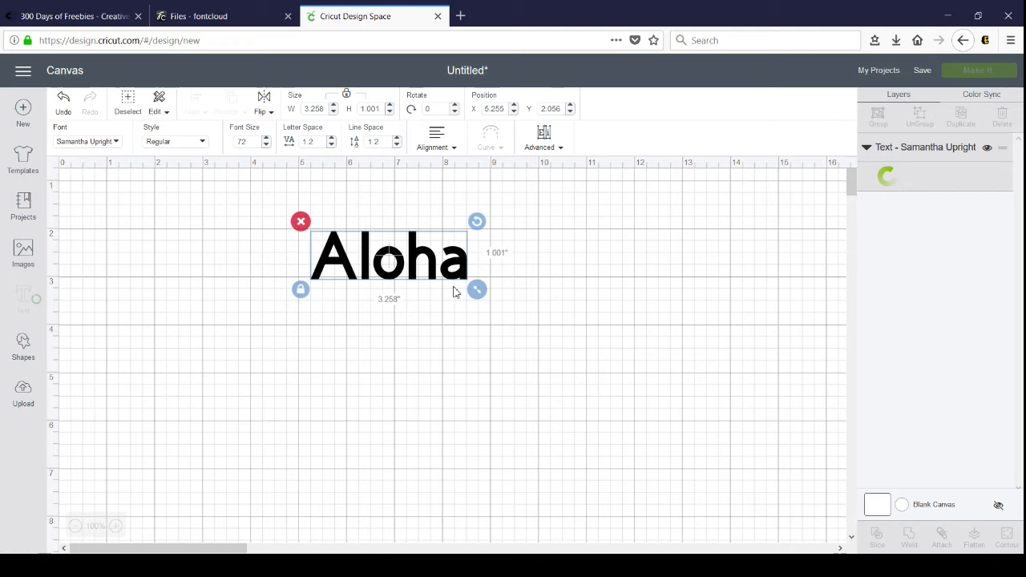
pyautogui.moveTo(478, 289); pyautogui.dragTo(427, 271)
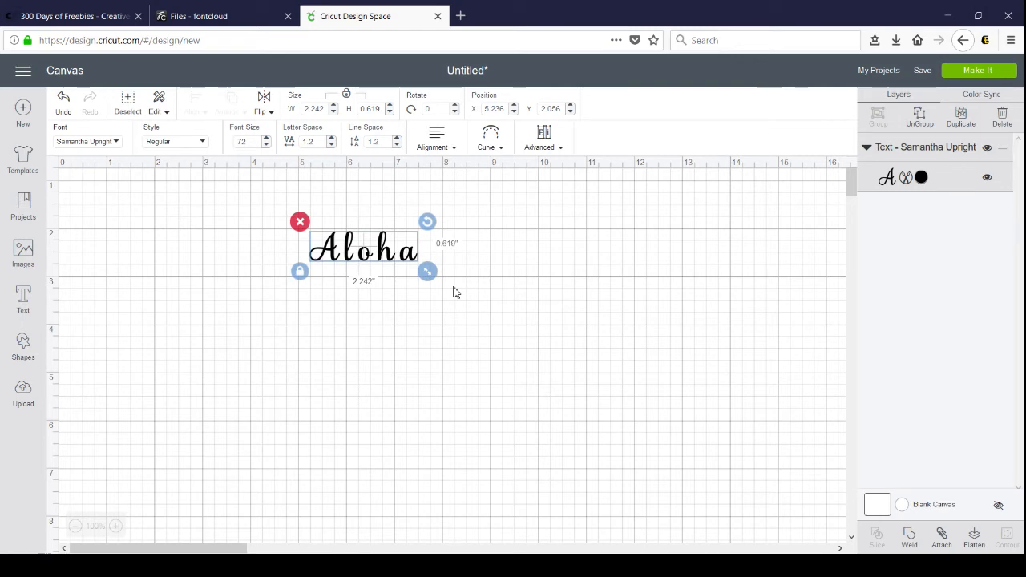
pyautogui.moveTo(427, 271); pyautogui.dragTo(647, 332)
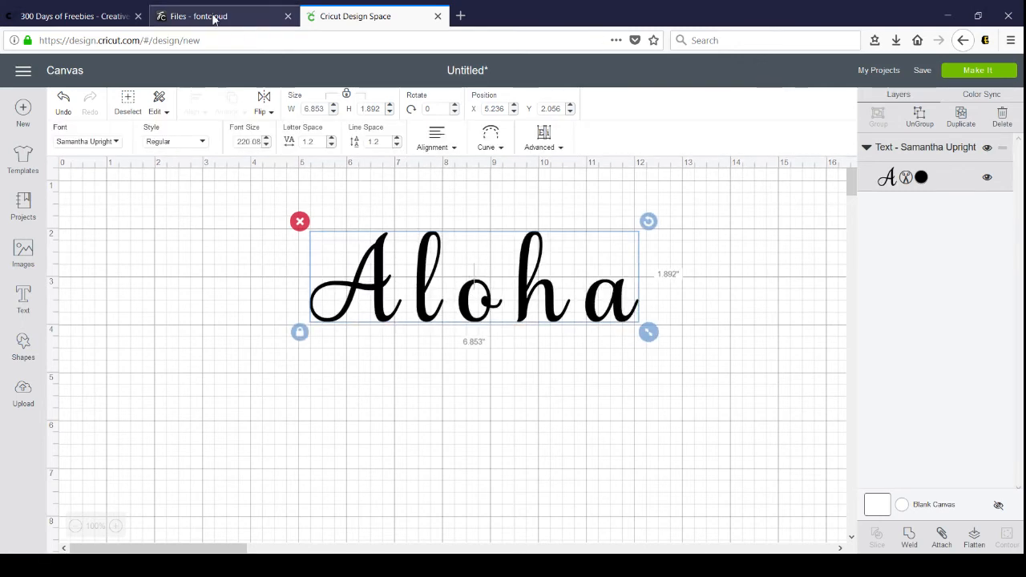
# Enlarge the Samantha Upright glyph grid twice and copy the swash capital A to the clipboard
pyautogui.click(195, 16)
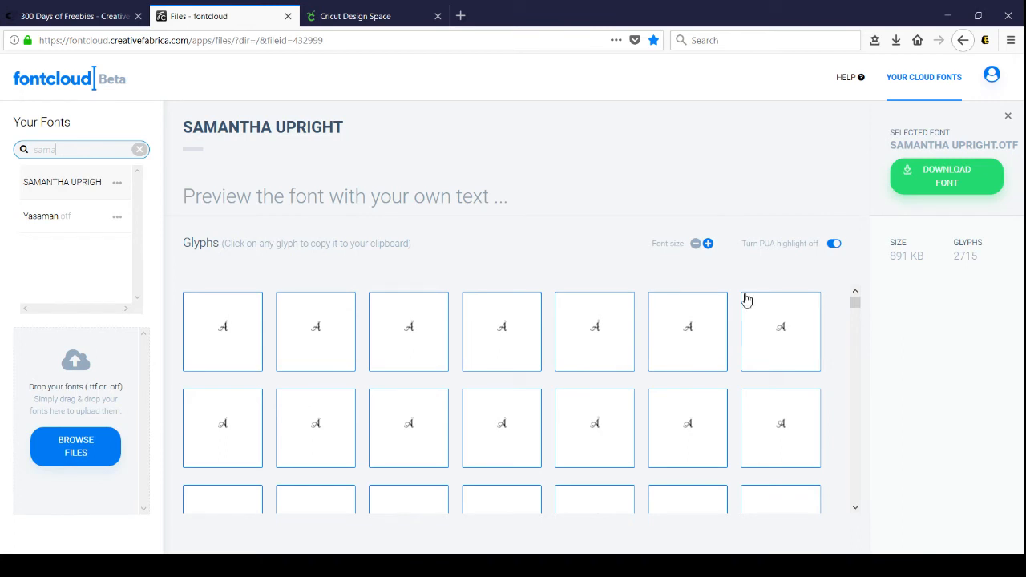
pyautogui.moveTo(715, 256)
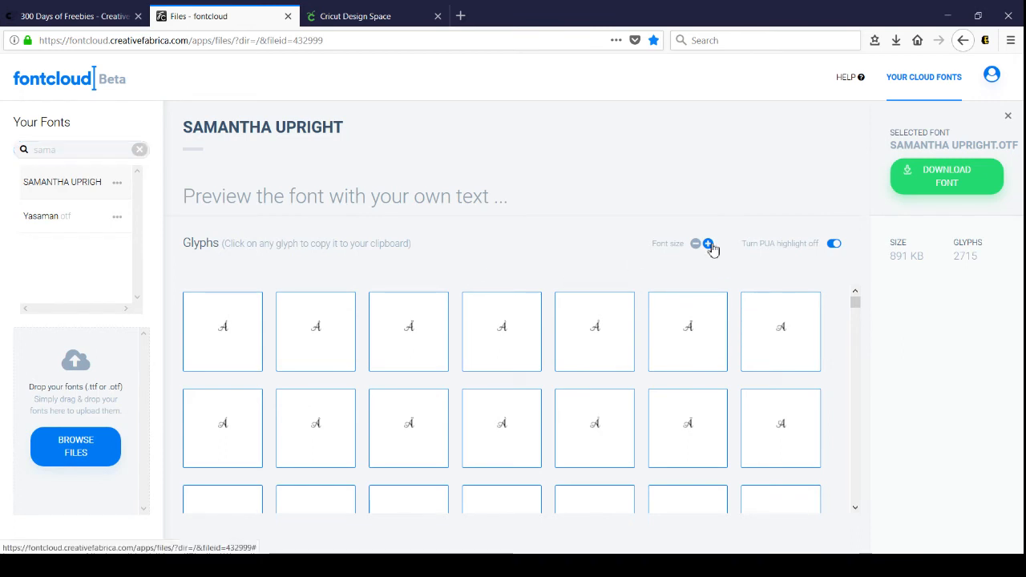
pyautogui.click(709, 243)
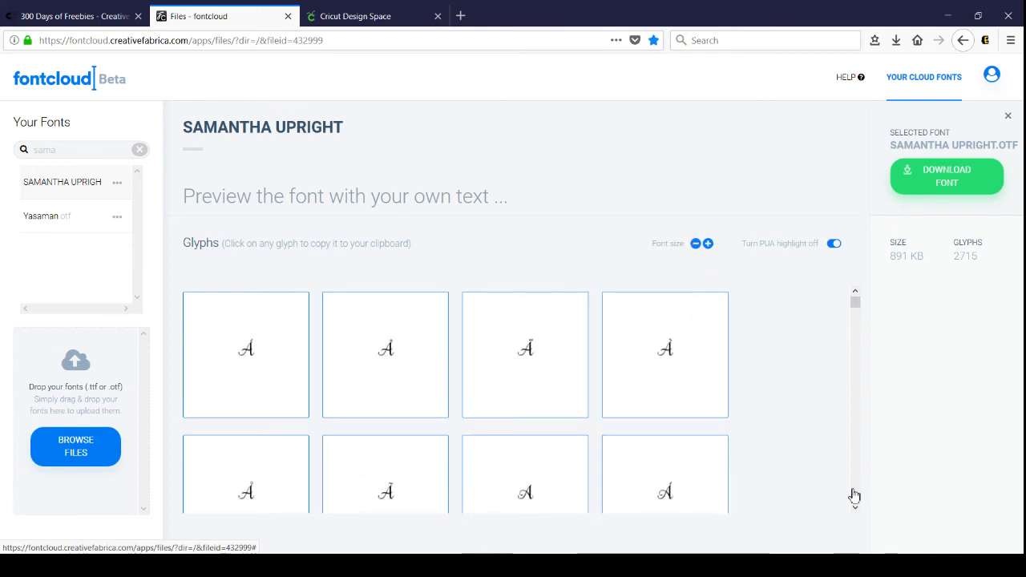
pyautogui.click(709, 244)
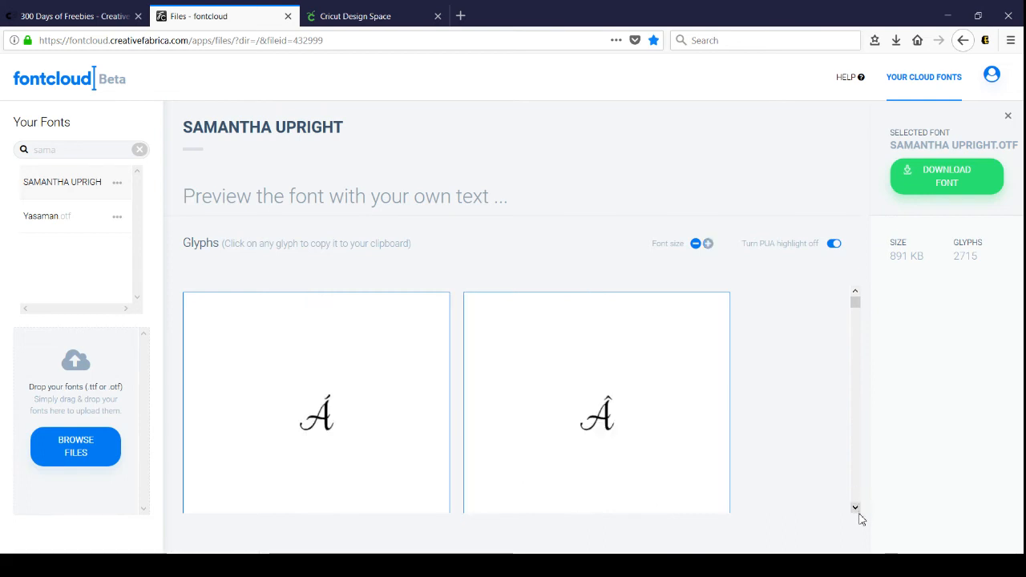
pyautogui.scroll(-3)
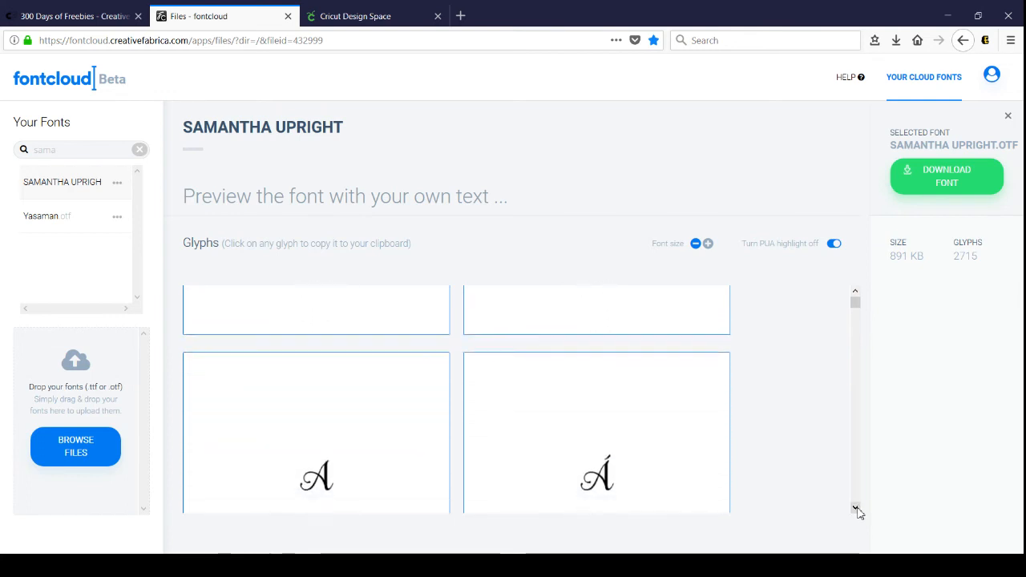
pyautogui.scroll(3)
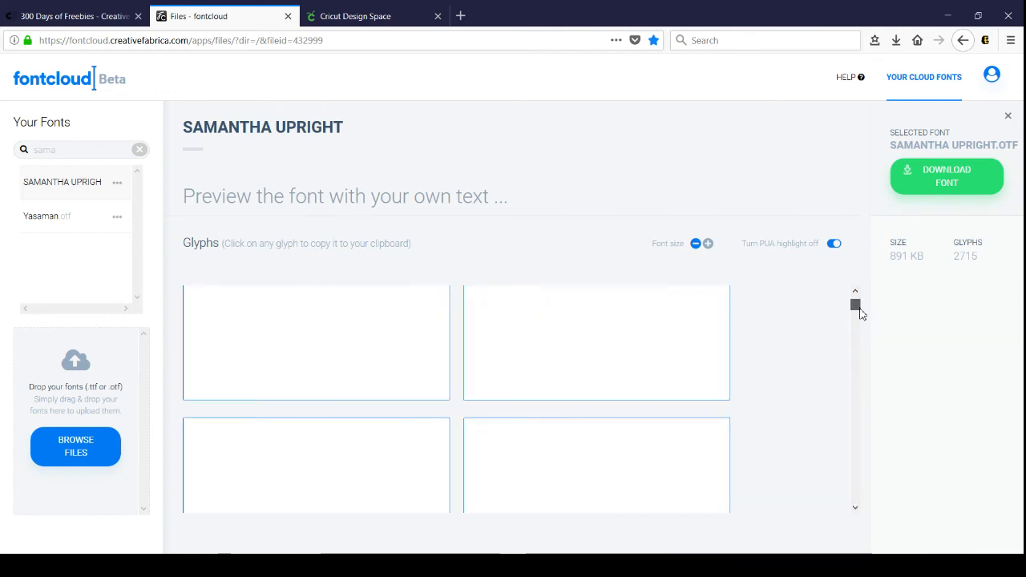
pyautogui.scroll(-3)
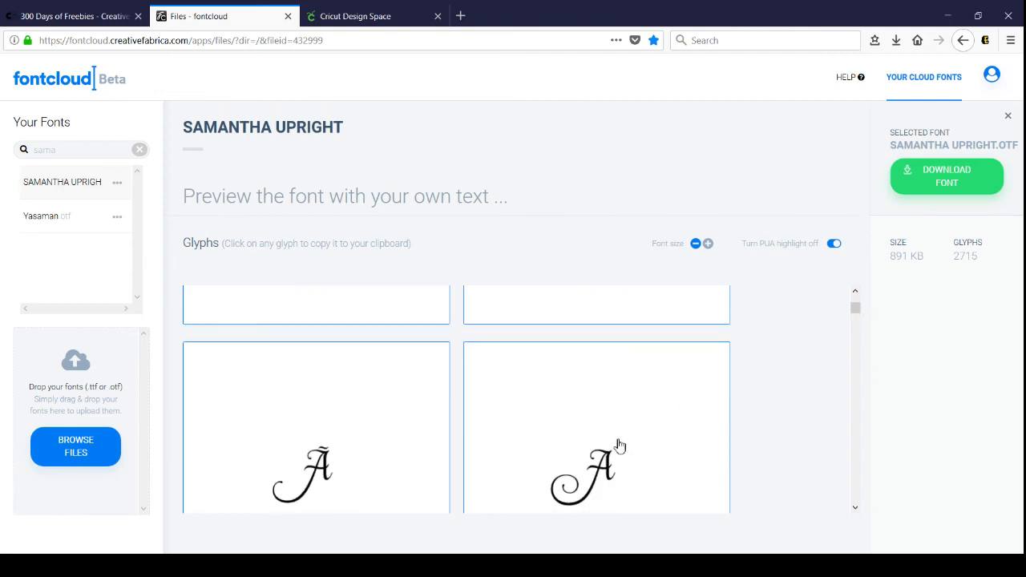
pyautogui.moveTo(493, 102)
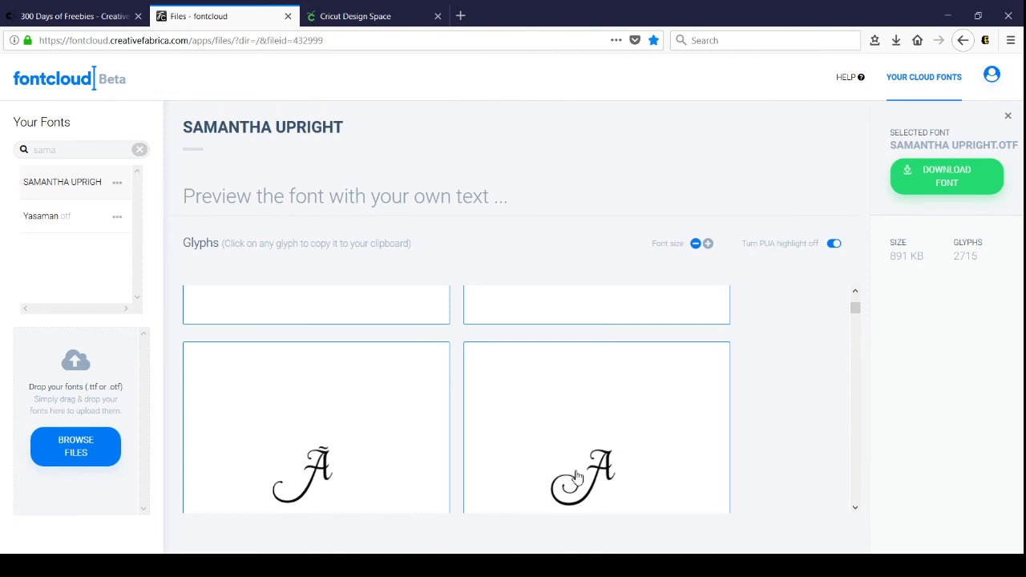
pyautogui.click(580, 478)
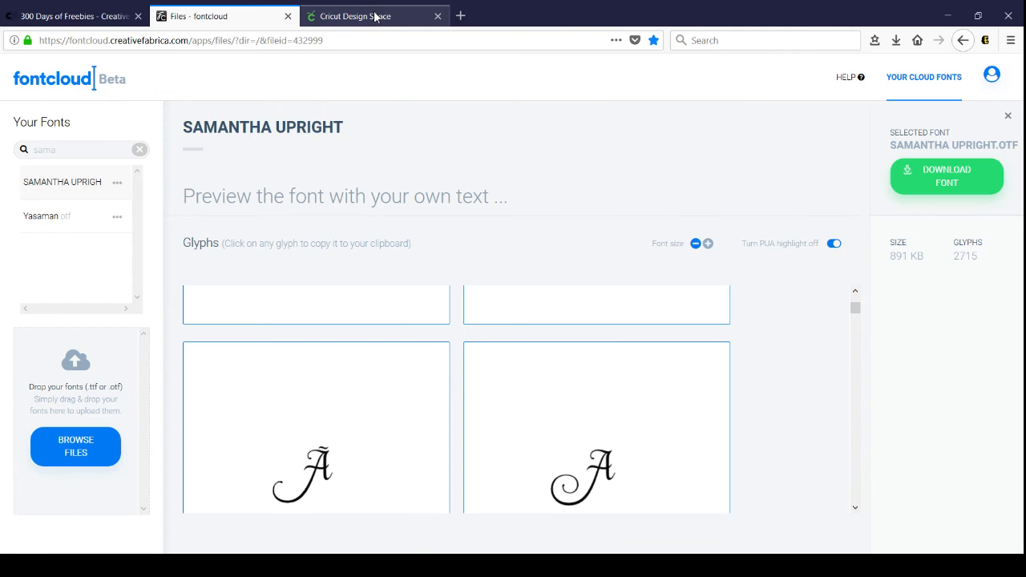
# Return to Design Space and replace the A of 'Aloha' with the pasted swash glyph
pyautogui.click(356, 16)
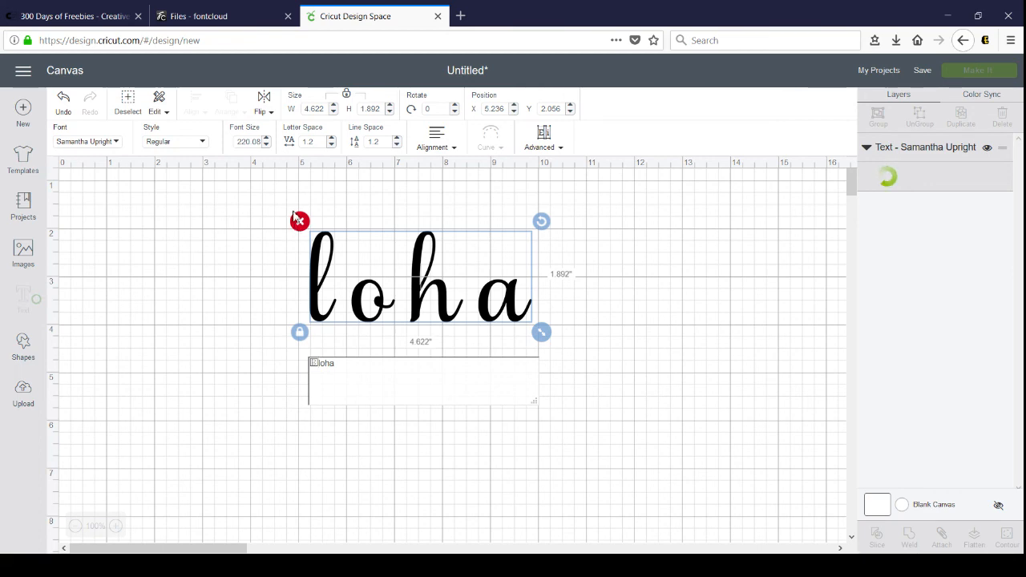
pyautogui.moveTo(319, 164)
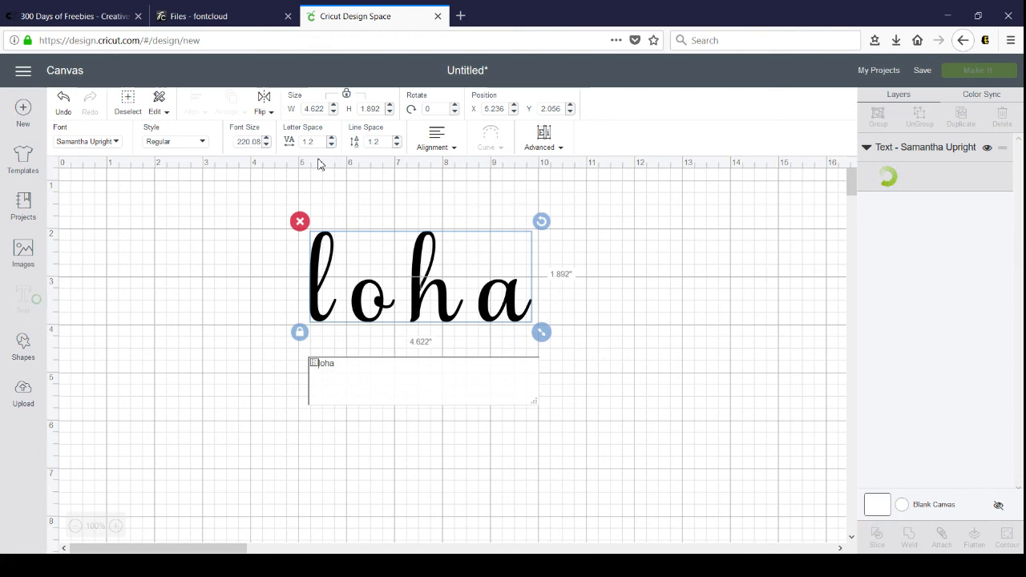
pyautogui.moveTo(237, 301)
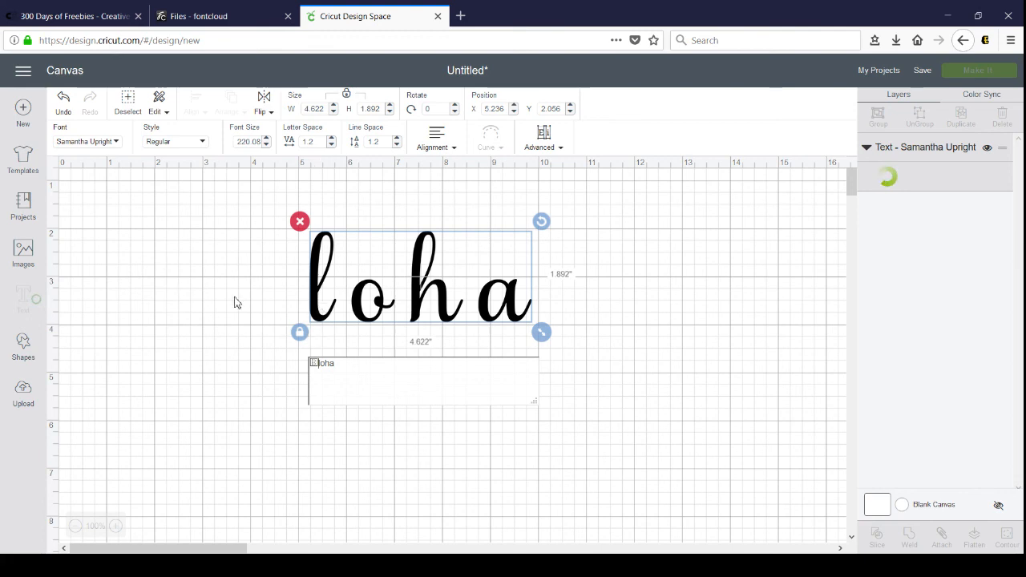
pyautogui.moveTo(317, 349)
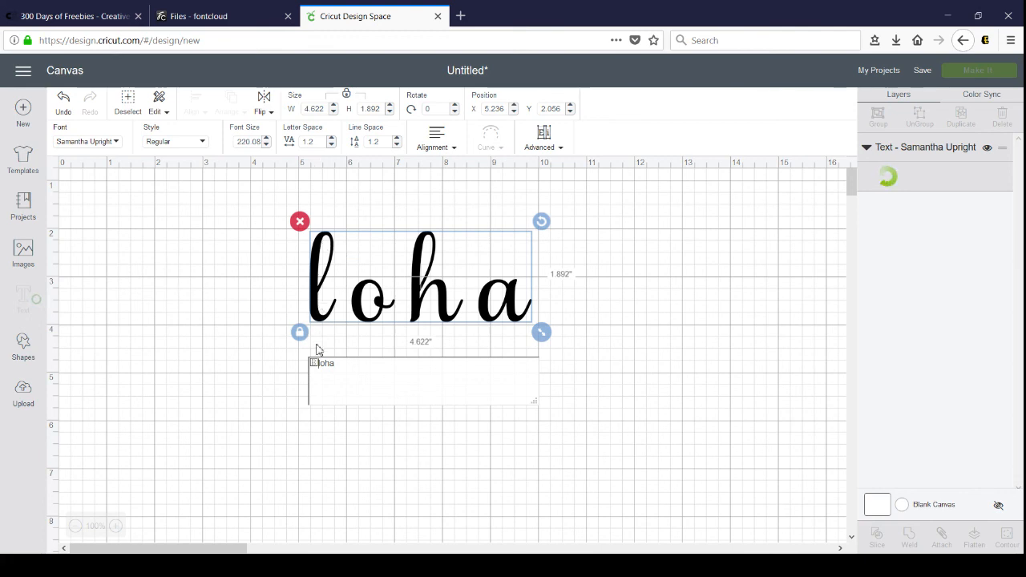
pyautogui.moveTo(4, 433)
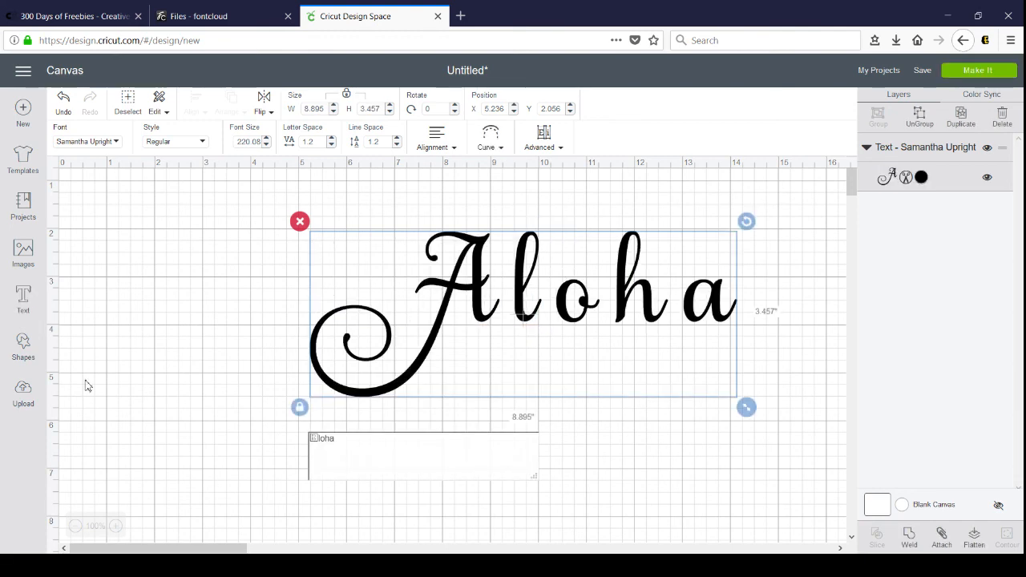
pyautogui.moveTo(597, 481)
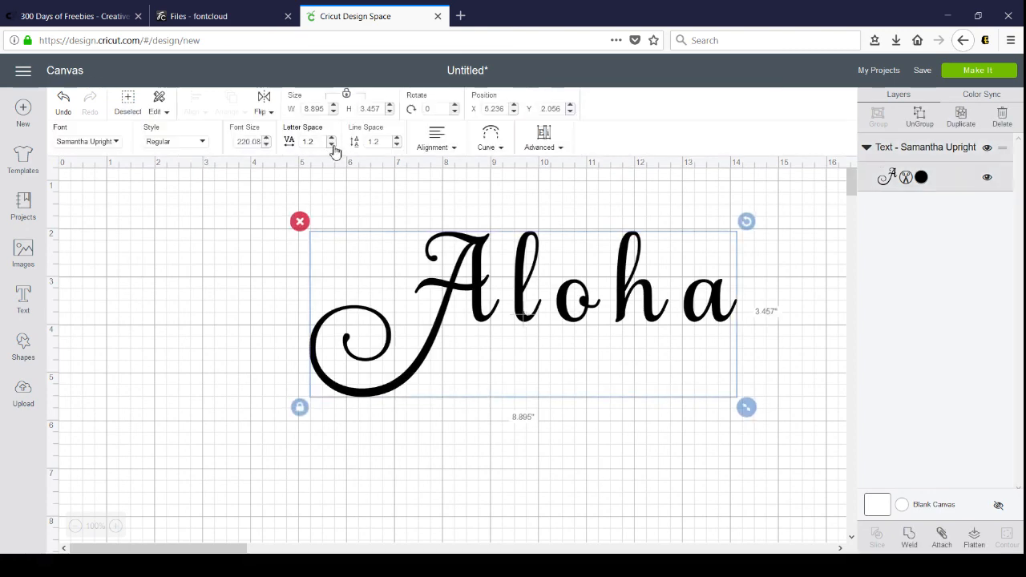
# Reduce Letter Space to -0.3 and weld the Aloha letters into one Weld Result shape
pyautogui.click(331, 145)
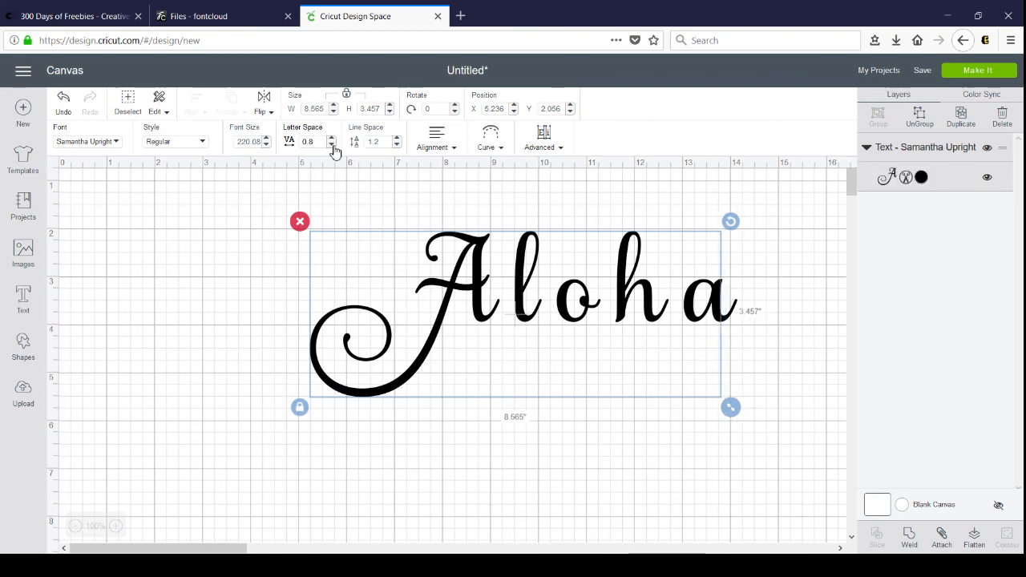
pyautogui.click(332, 144)
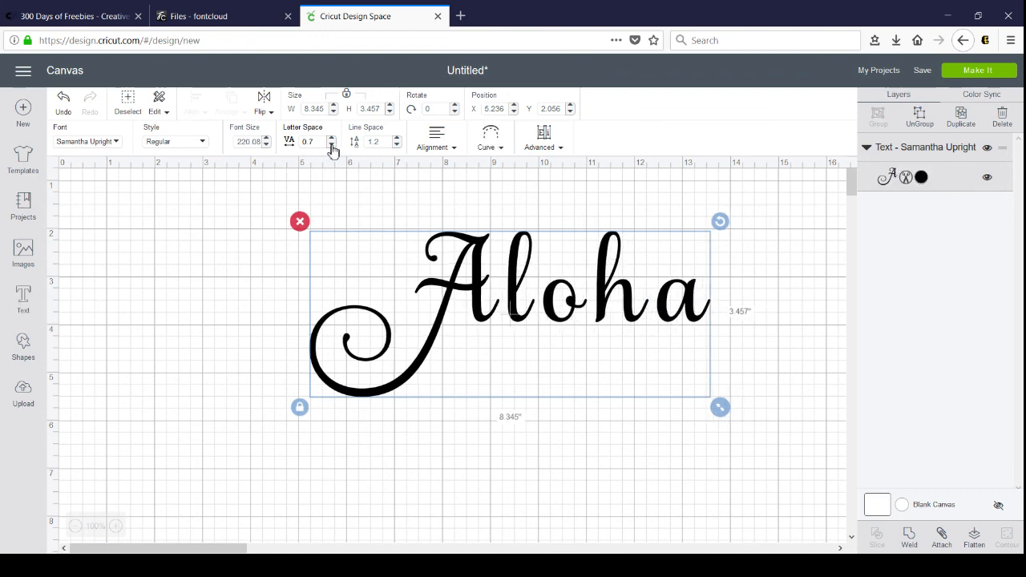
pyautogui.click(330, 144)
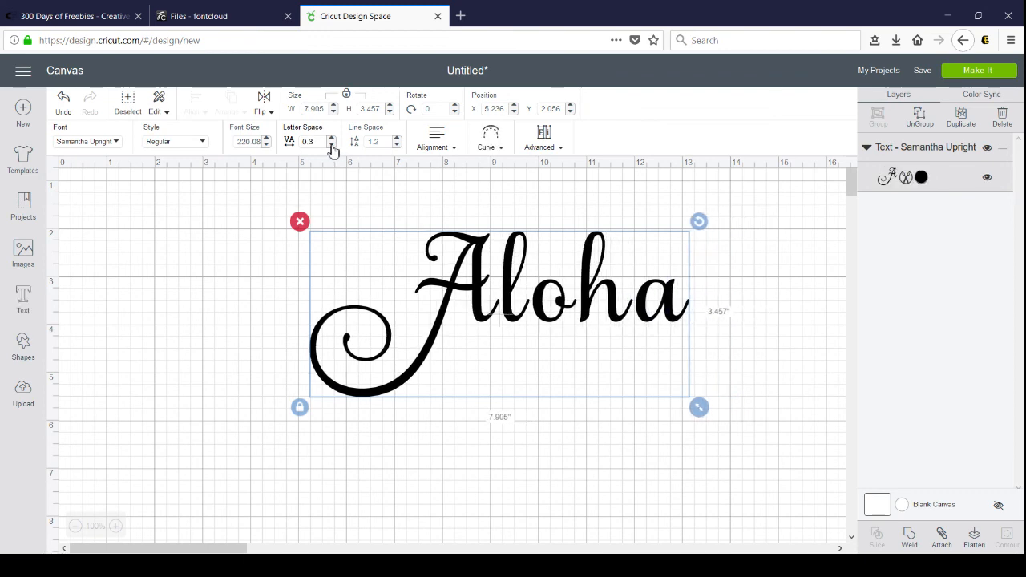
pyautogui.click(332, 145)
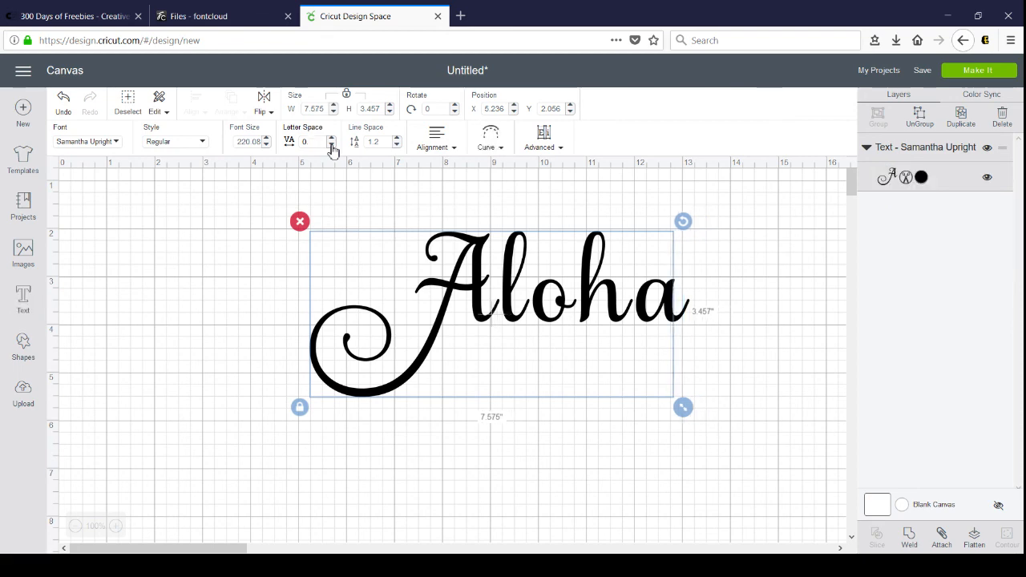
pyautogui.click(330, 144)
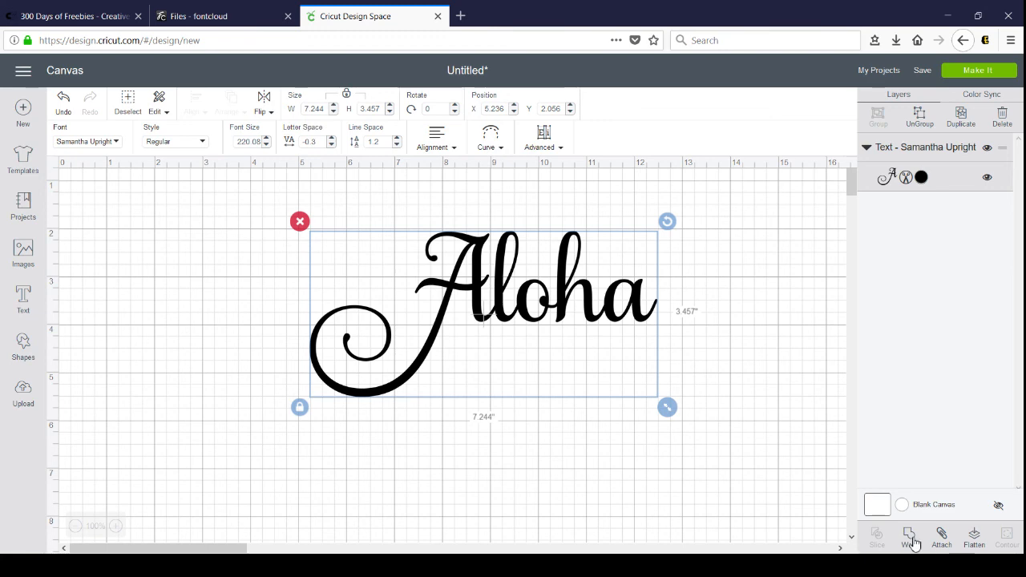
pyautogui.click(911, 537)
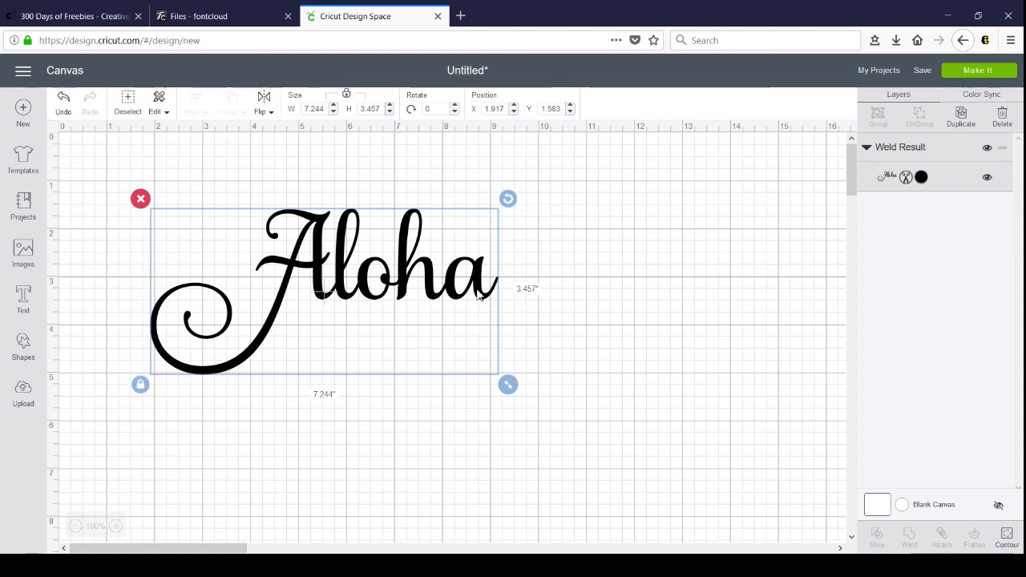
pyautogui.moveTo(478, 295)
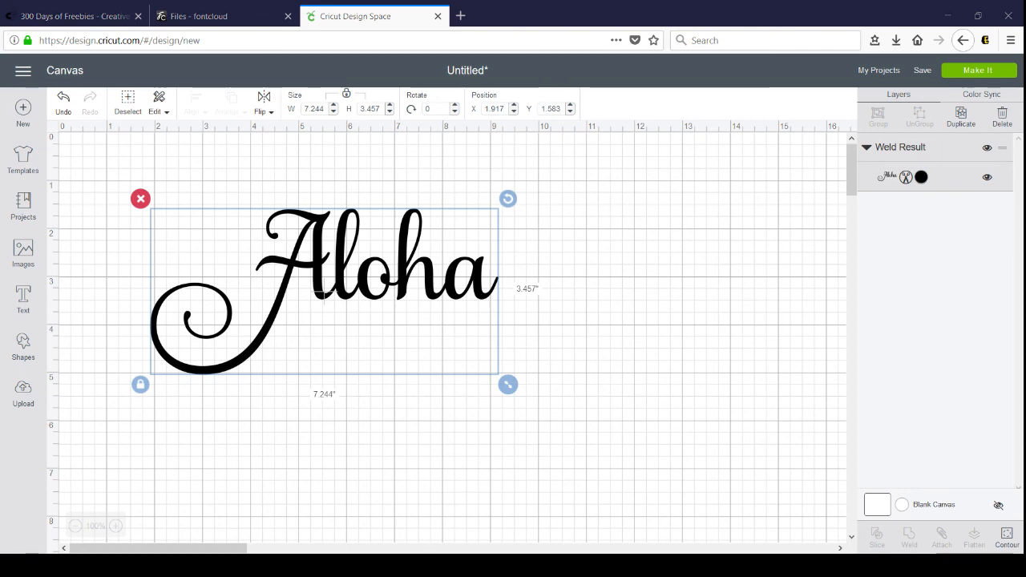